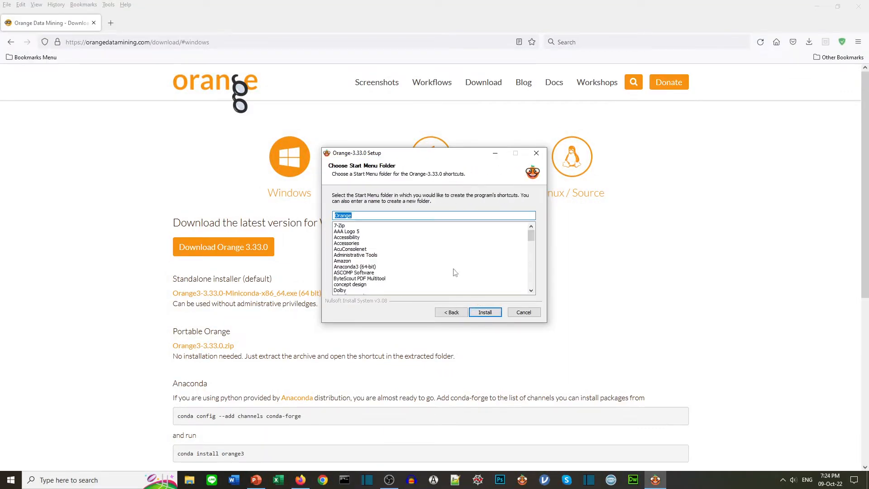
Run the Orange 3.33.0 install to the default folder and finish setup with Start Orange checked
click(485, 311)
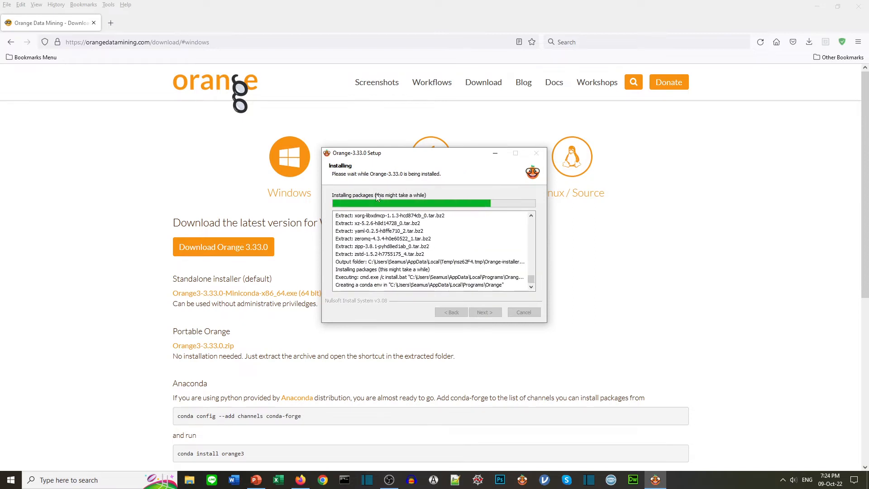
mouse_move(493, 218)
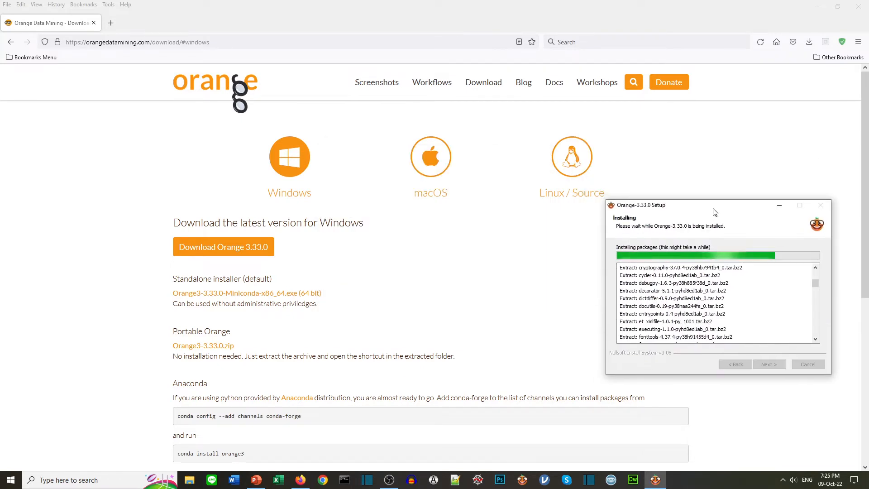
scroll(down, 3)
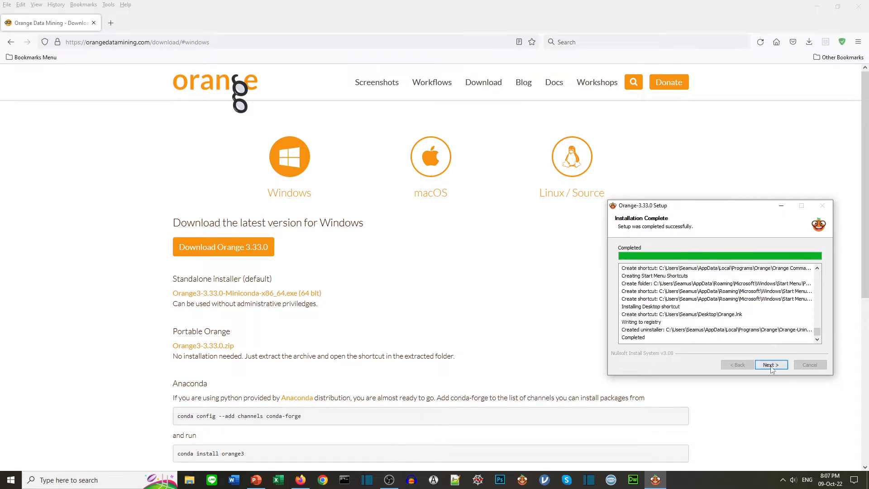
click(772, 364)
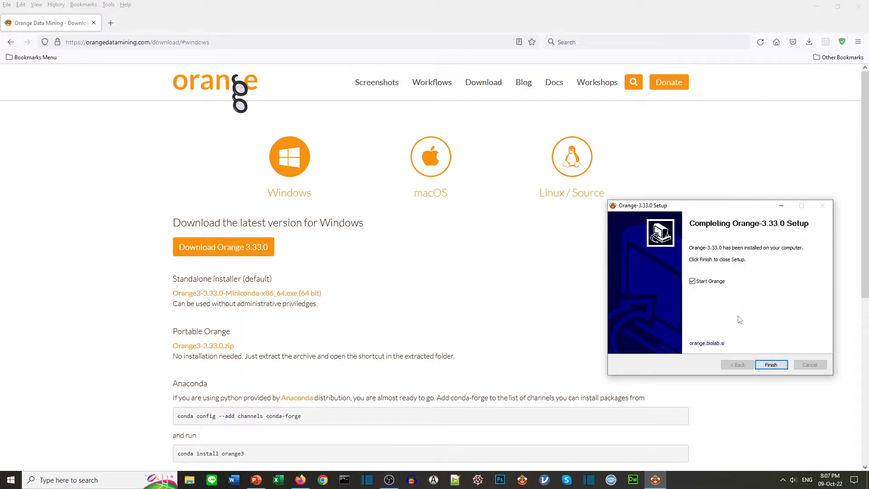
click(771, 364)
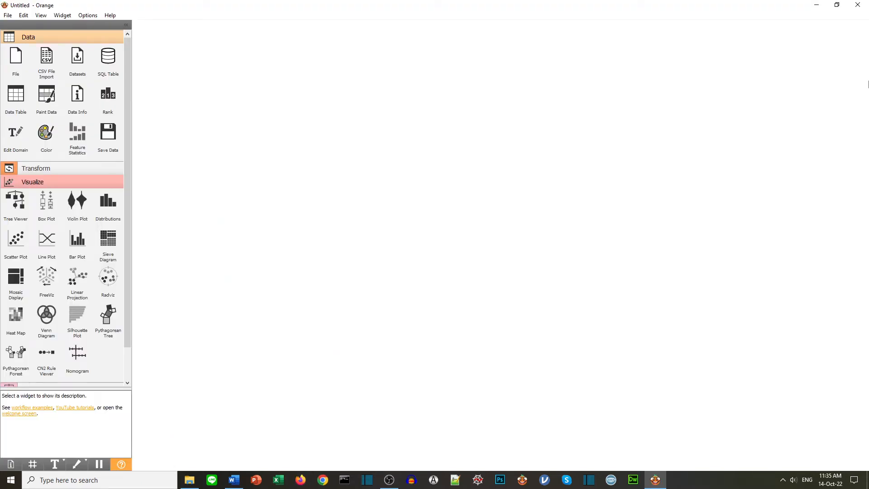
mouse_move(497, 398)
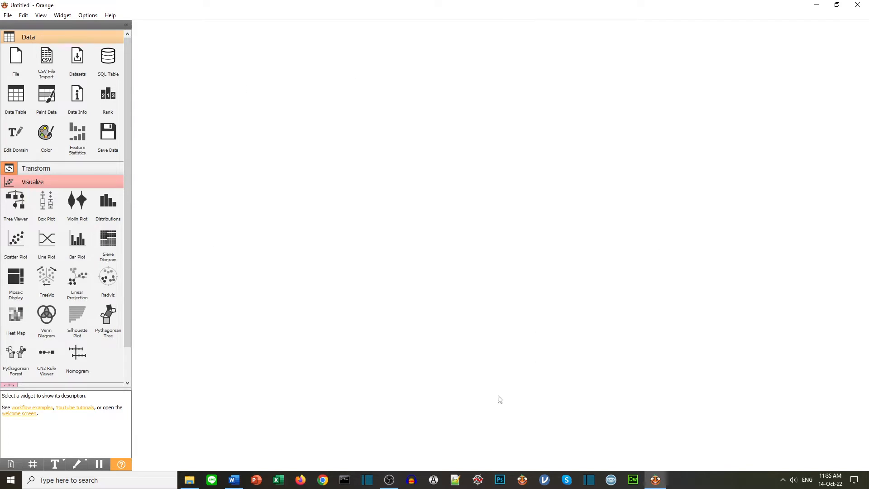
mouse_move(184, 431)
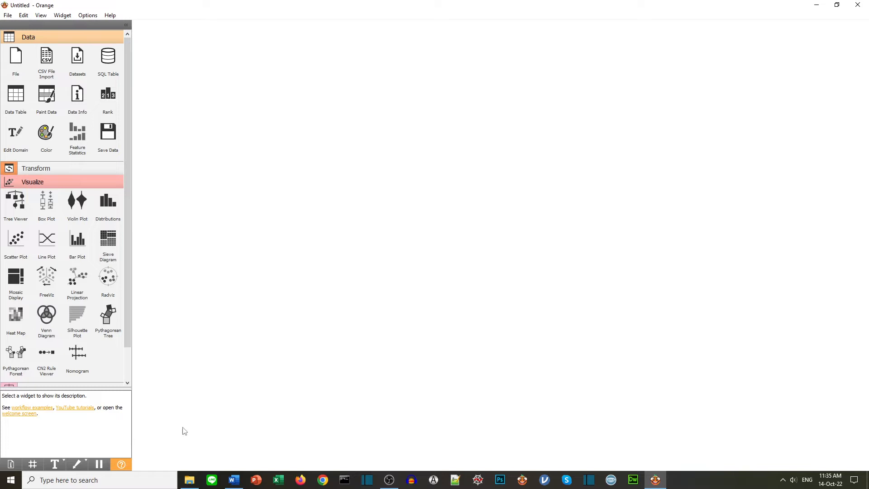
Collapse the Data and Visualize widget categories so only category headers remain listed
click(28, 36)
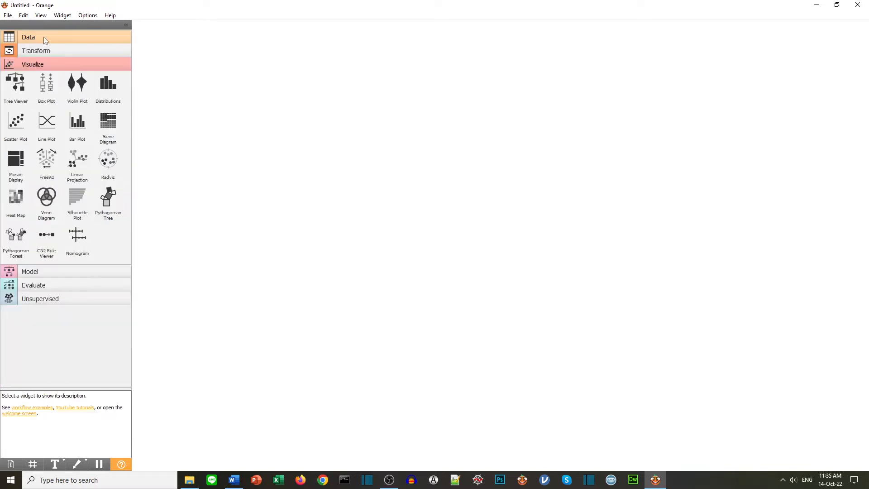
click(32, 63)
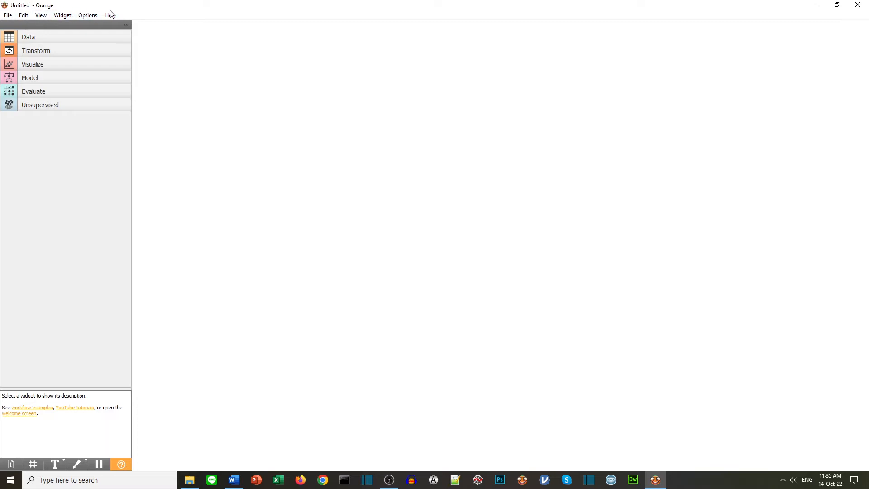
mouse_move(34, 38)
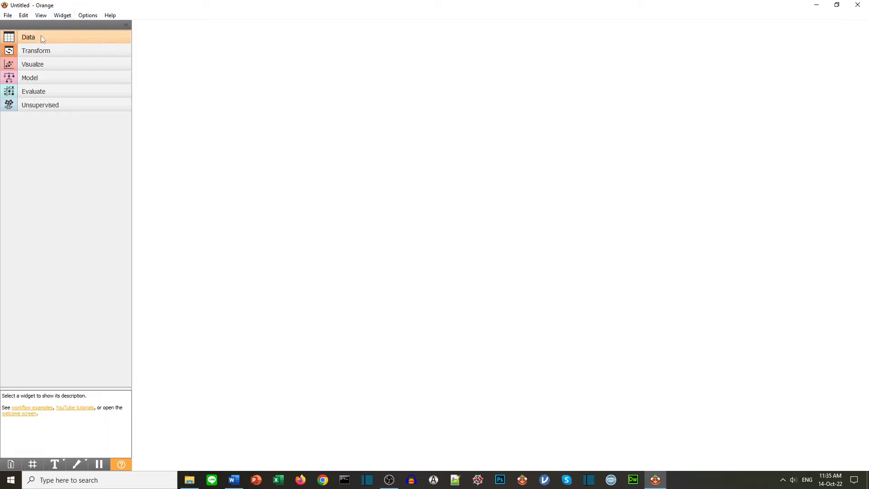
mouse_move(36, 48)
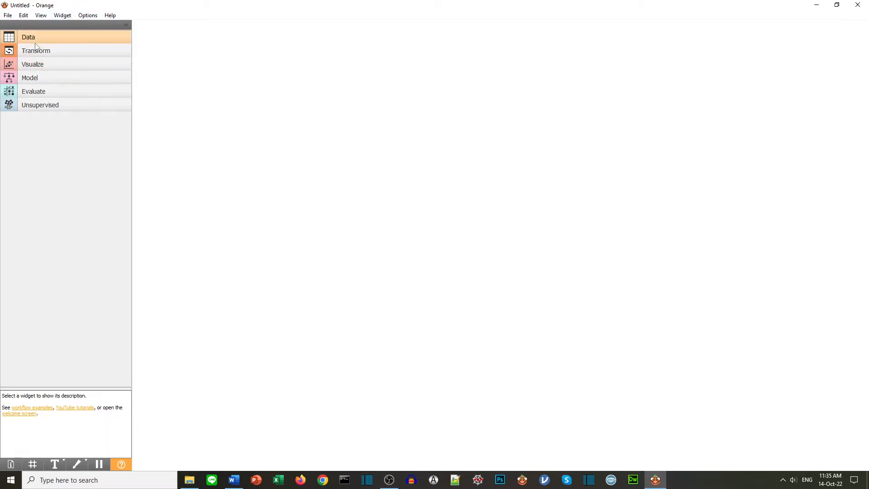
mouse_move(43, 41)
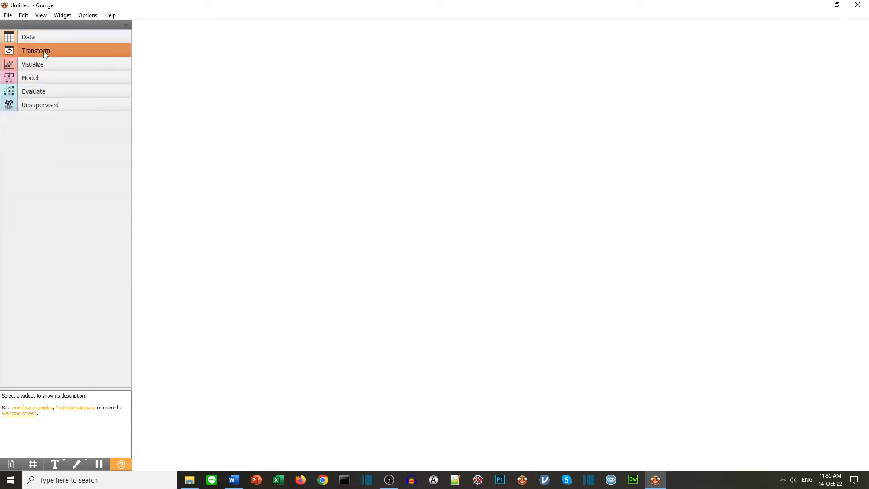
click(33, 63)
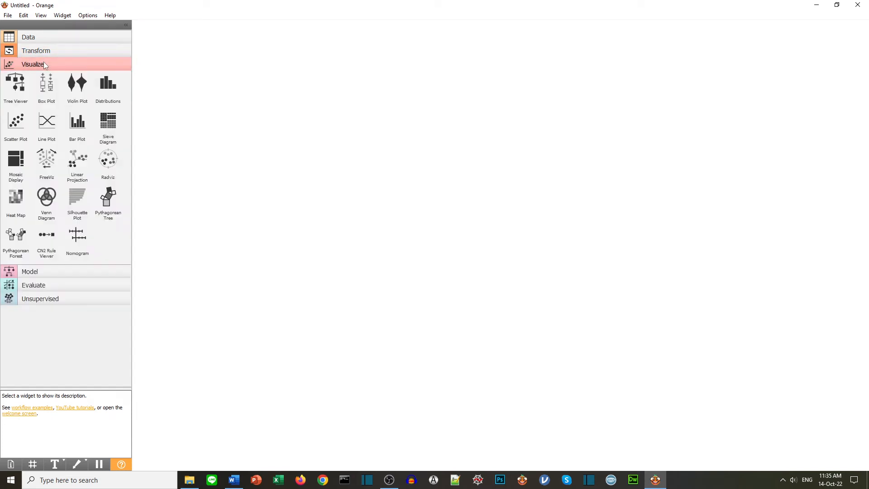
click(36, 63)
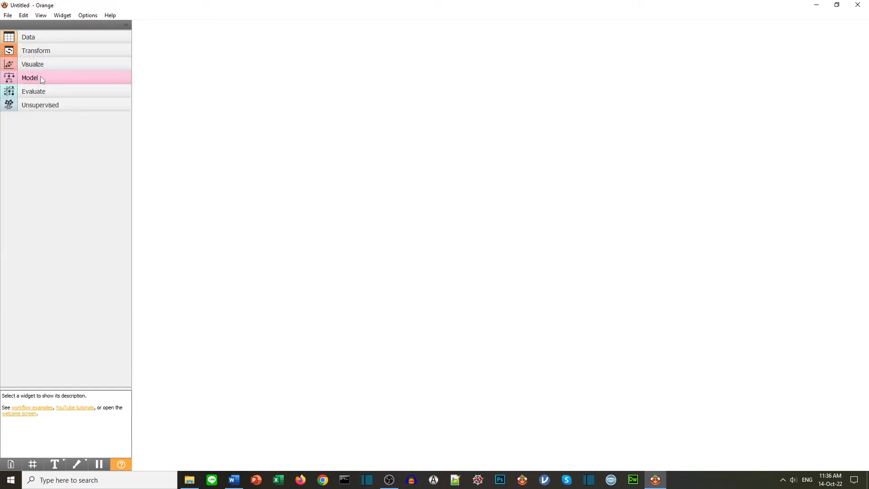
mouse_move(41, 110)
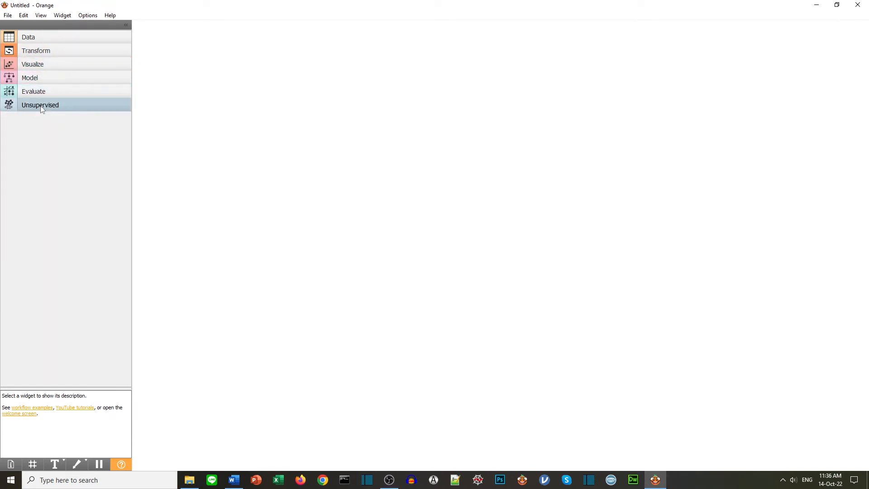
mouse_move(45, 79)
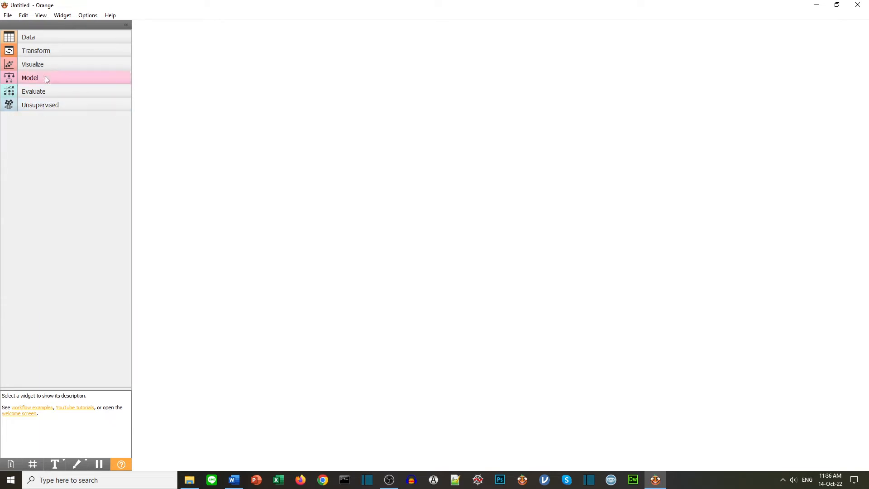
Add a Paint Data widget from the Data category and paint a dozen points with the Brush tool
click(25, 37)
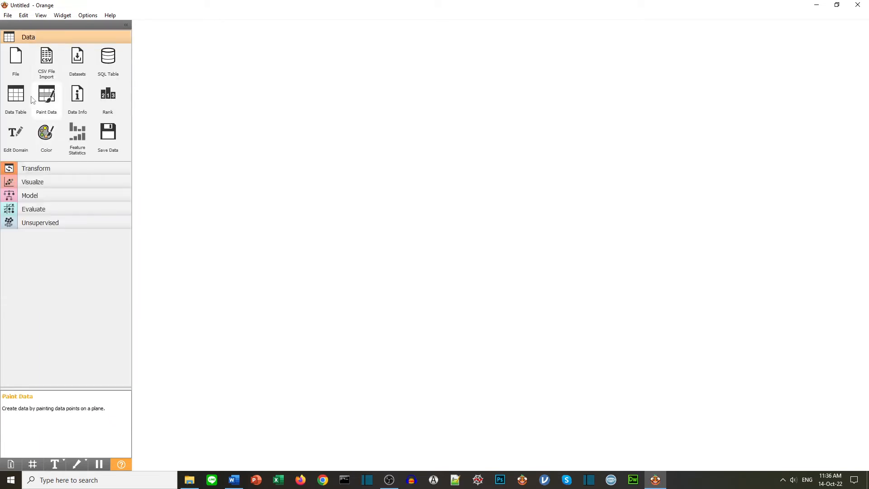
mouse_move(78, 135)
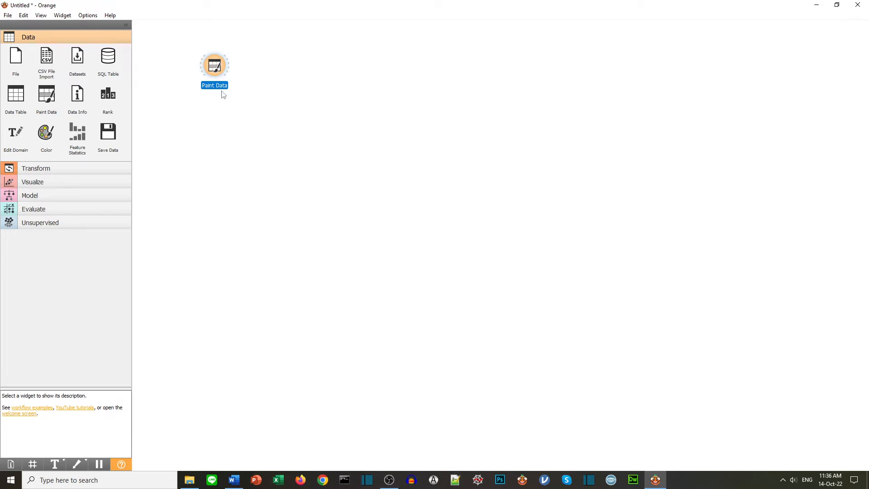
double_click(214, 65)
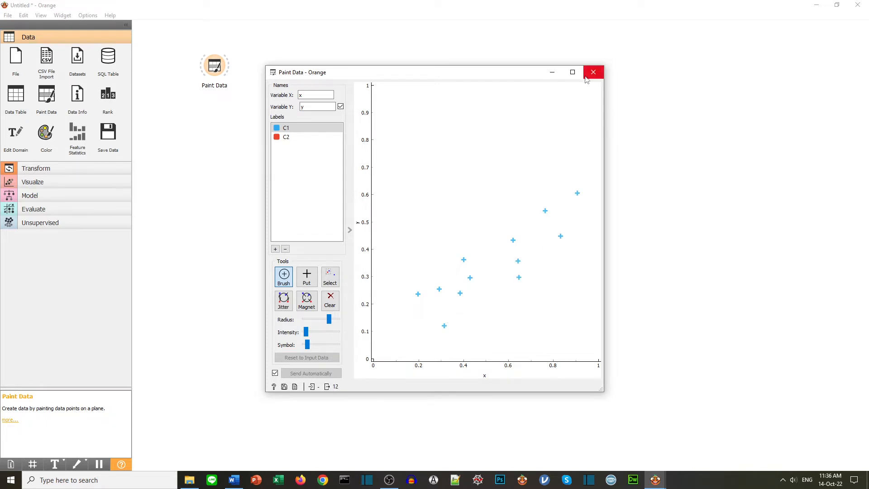
click(593, 73)
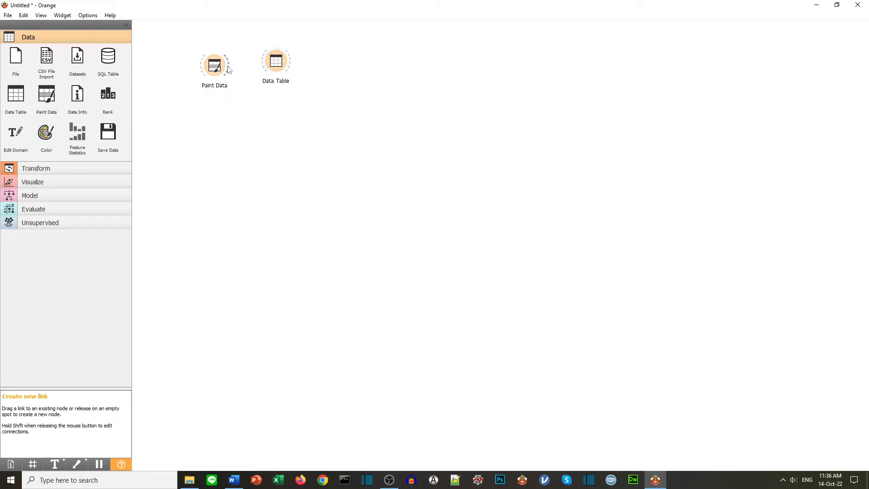
Connect Paint Data to the Data Table and inspect its twelve rows of x and y values
drag(228, 65, 275, 61)
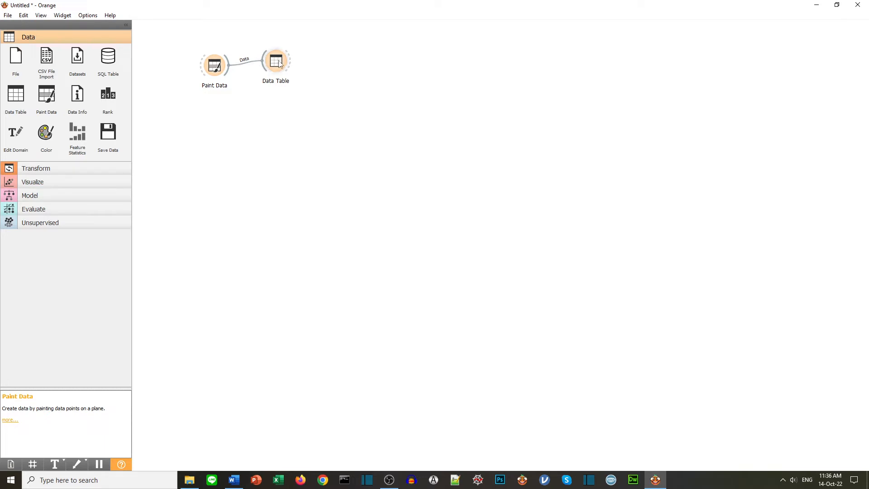
double_click(275, 62)
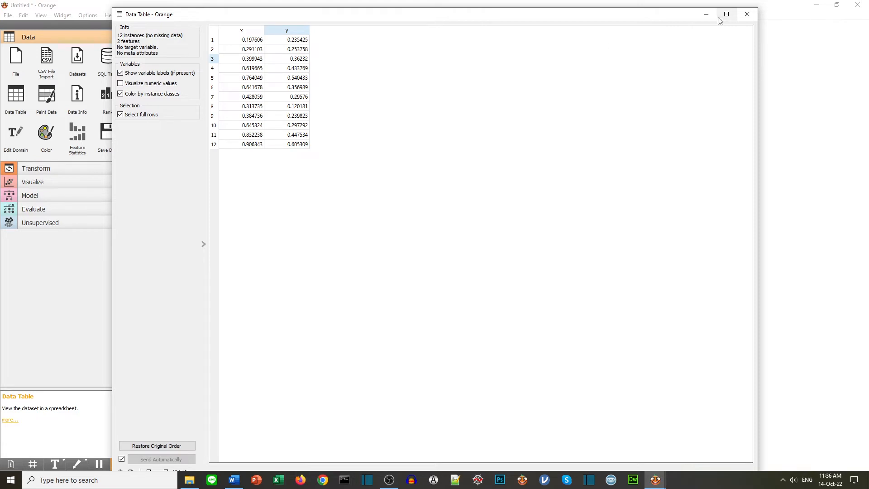
click(747, 14)
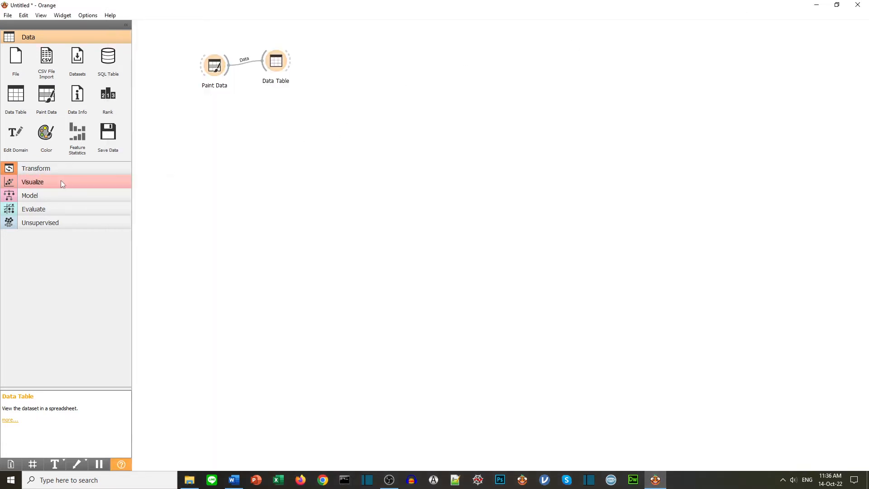
mouse_move(61, 183)
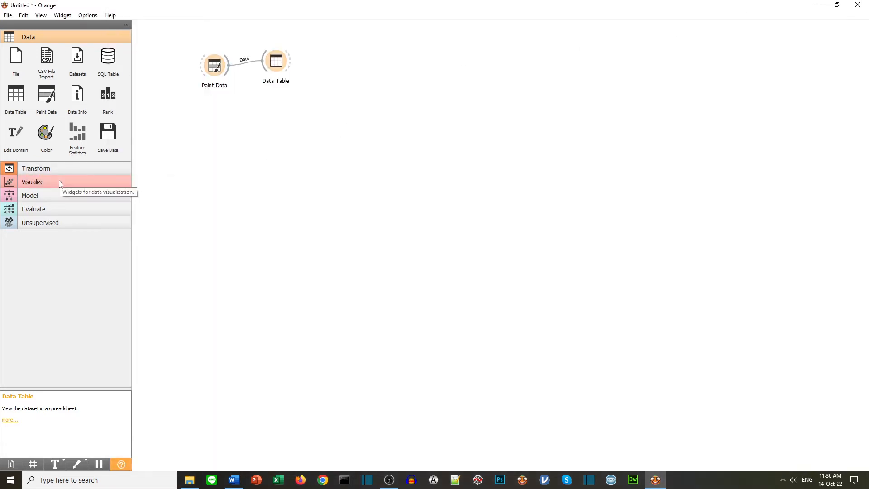
Add a Scatter Plot fed by Paint Data, view the twelve points by x and y, then close it
click(33, 181)
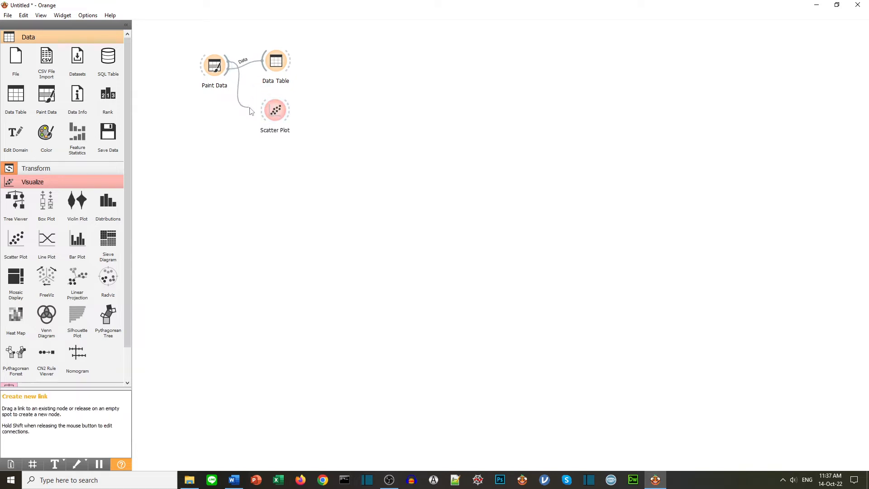
click(275, 109)
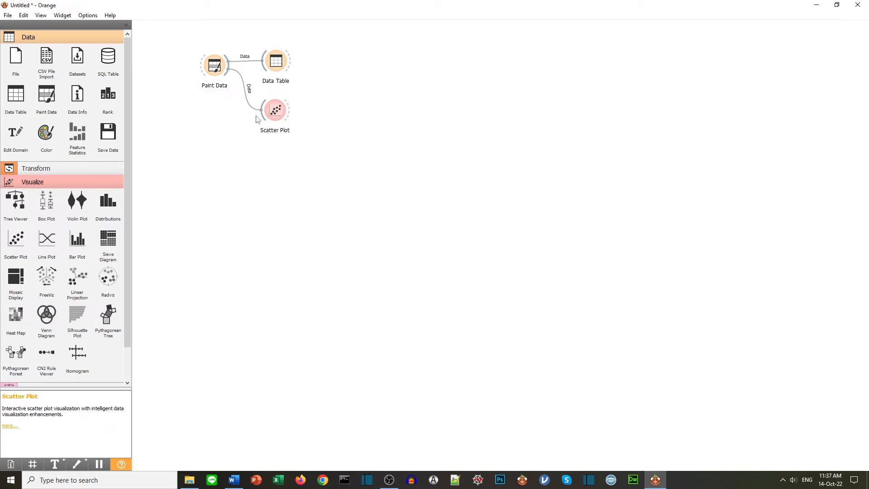
double_click(274, 109)
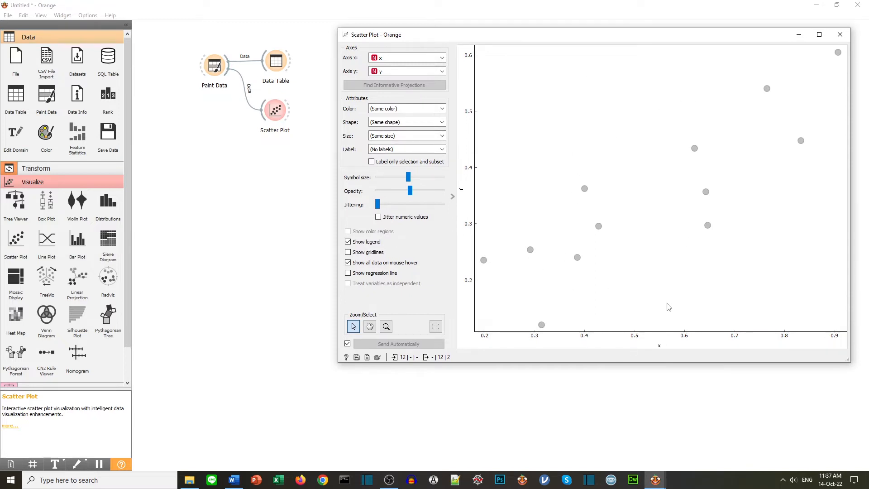
mouse_move(480, 197)
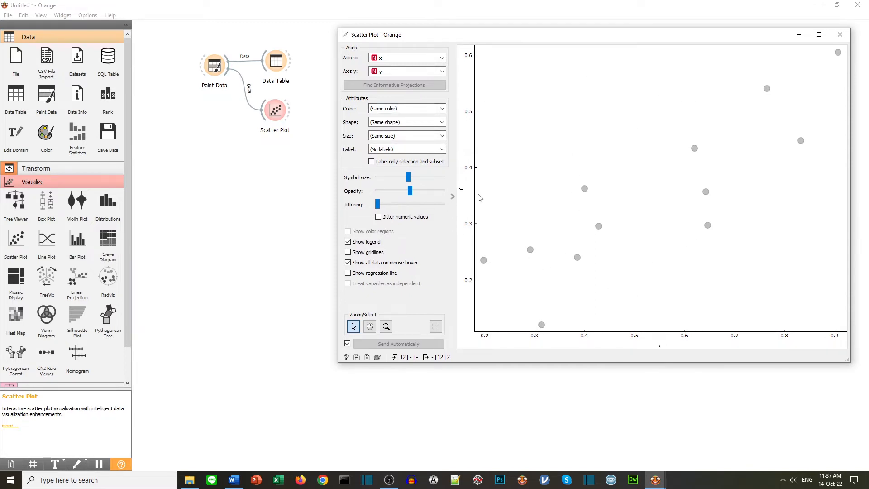
mouse_move(495, 318)
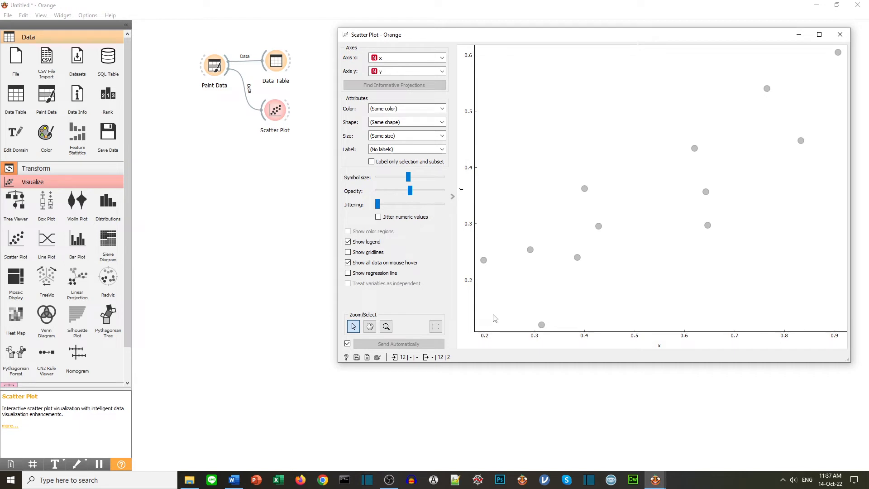
mouse_move(839, 35)
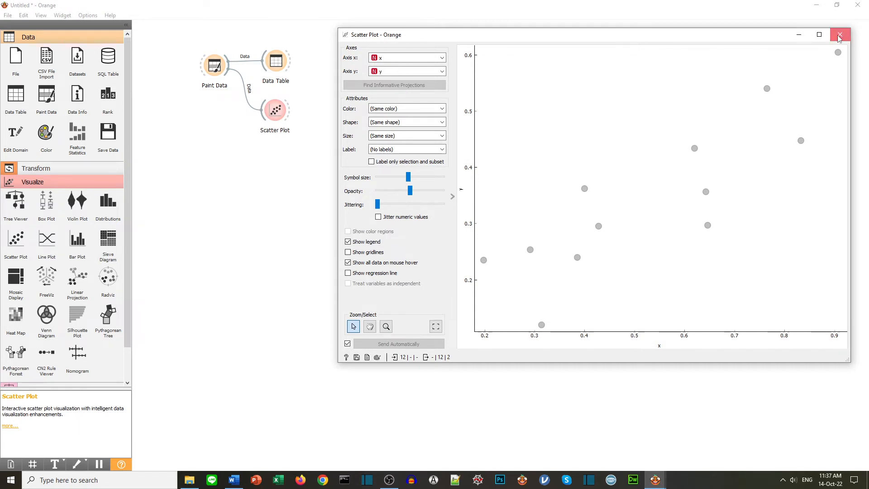
click(839, 35)
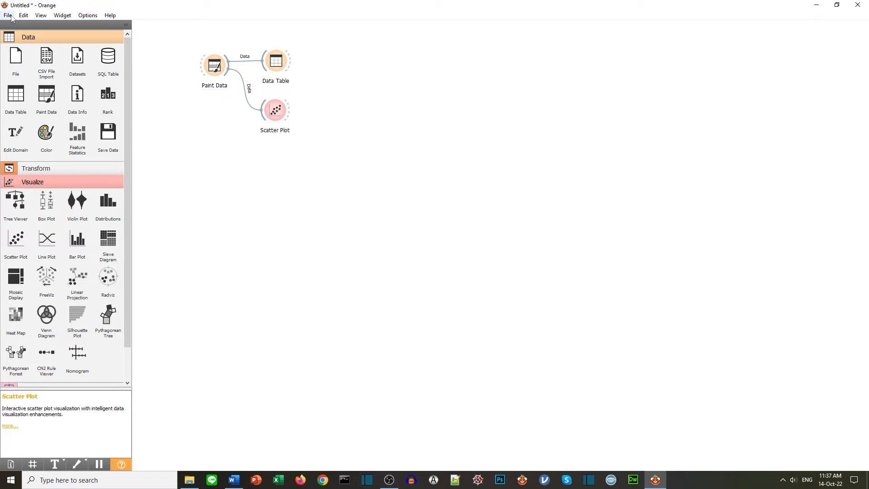
Bring up the File menu to save the three-widget workflow as intro.ows
click(8, 15)
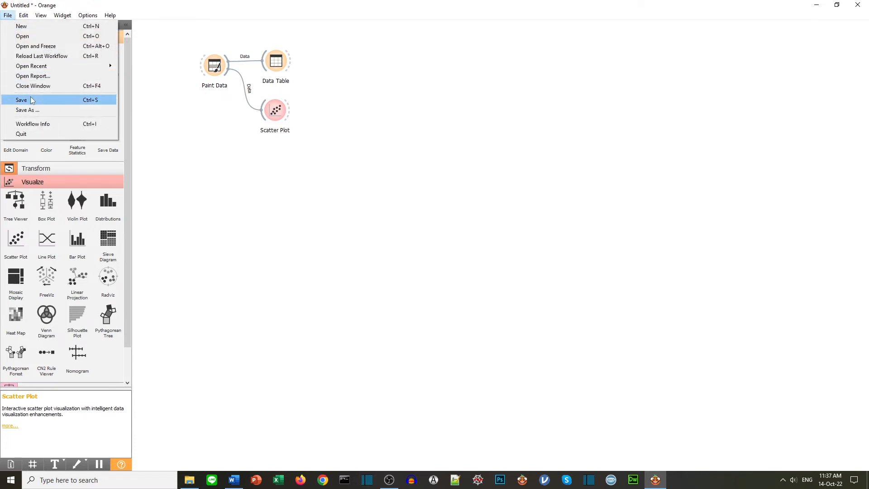
mouse_move(27, 110)
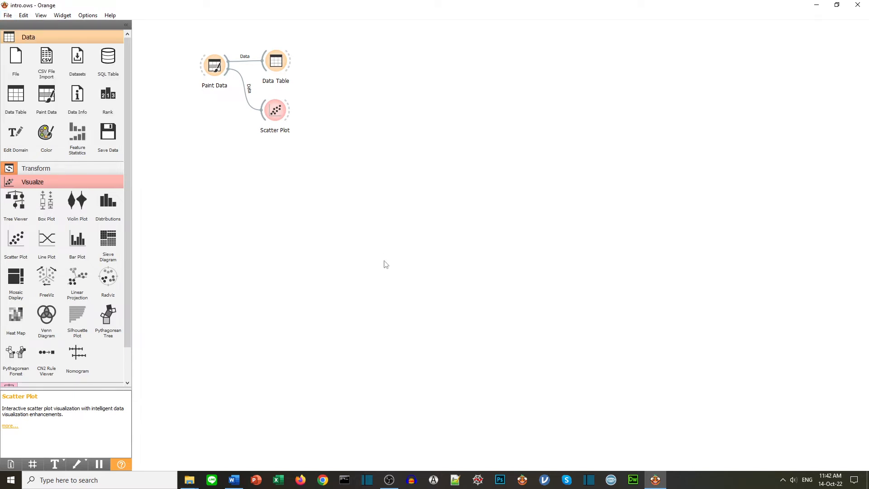
mouse_move(77, 406)
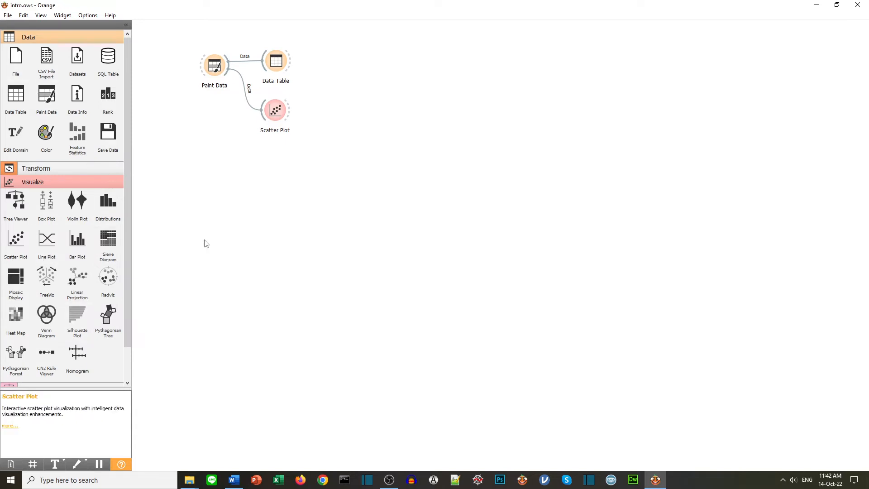
mouse_move(274, 170)
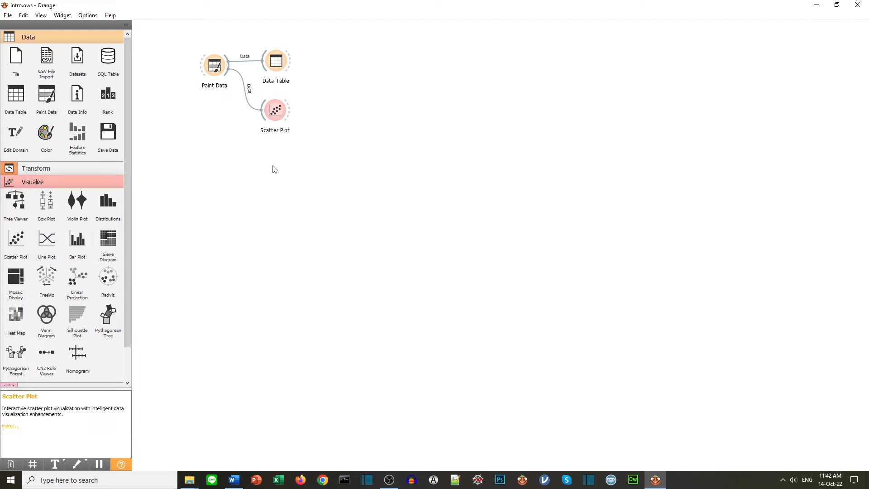
Search the canvas widget menu for 'k' and add a k-Means widget linked from Paint Data
double_click(273, 168)
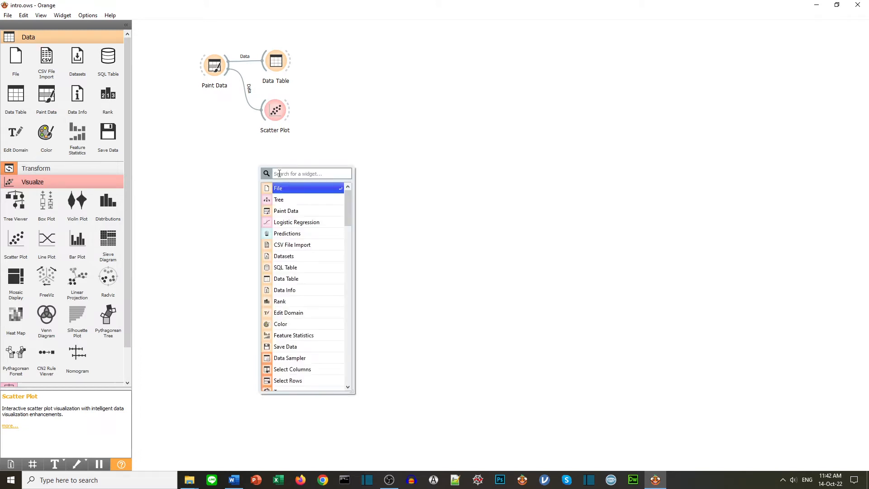
text(k)
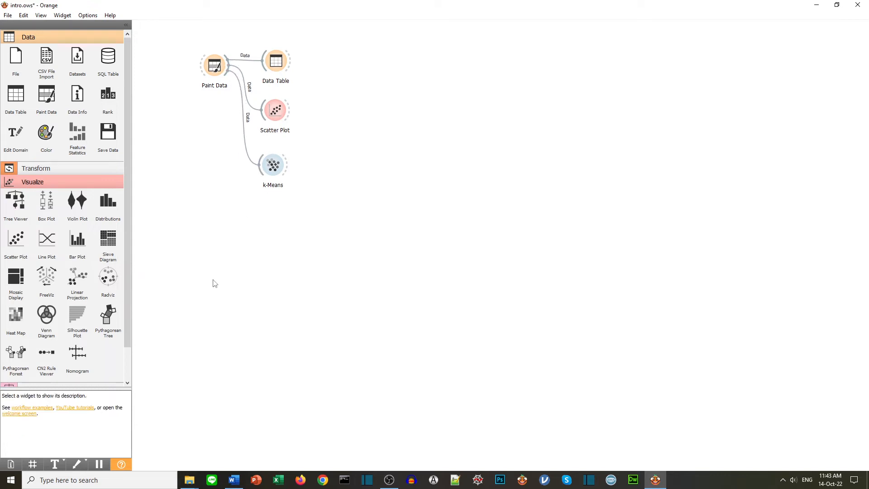
Review the k-Means settings with 3 fixed clusters, normalization and KMeans++ initialization
double_click(272, 165)
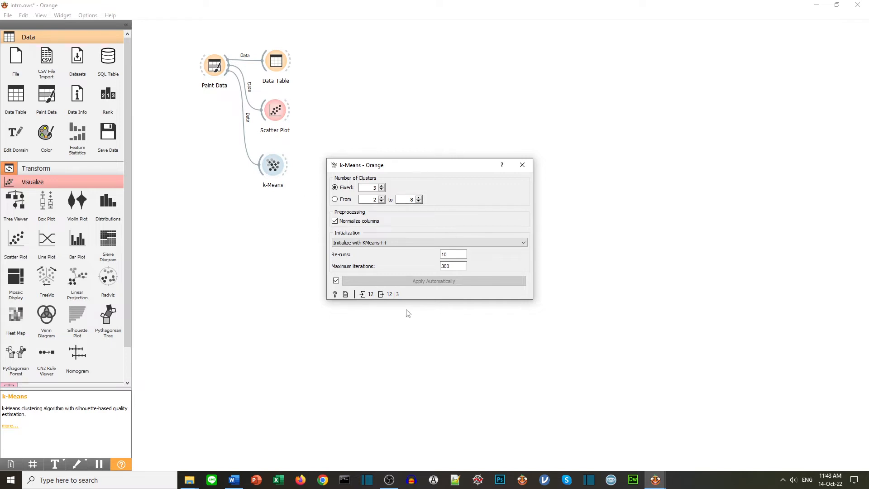
mouse_move(336, 199)
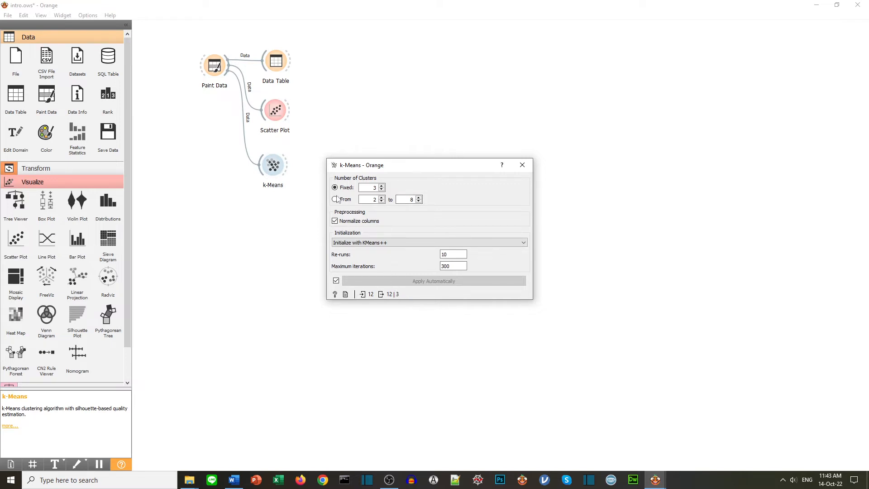
click(335, 188)
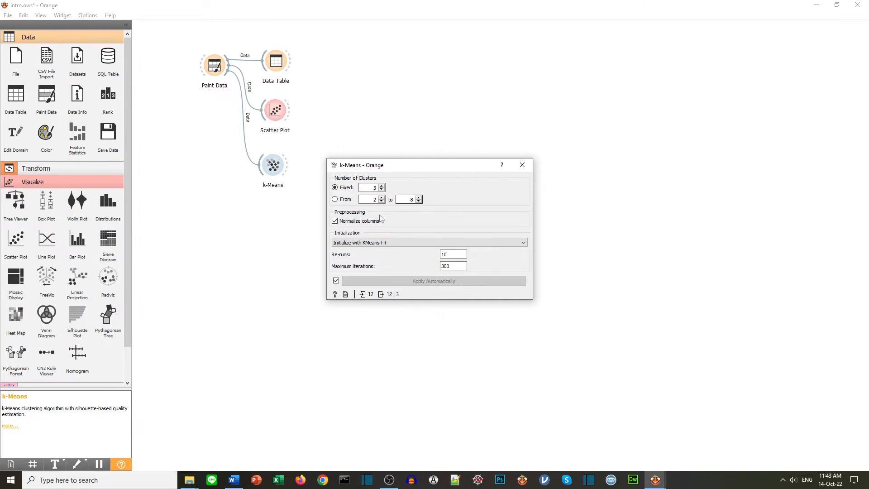
mouse_move(522, 164)
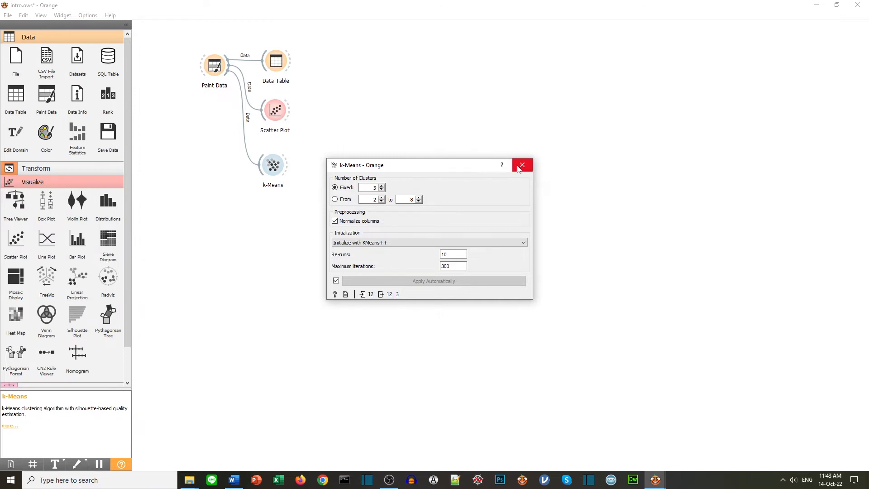
Close the k-Means settings and link its output to a new second Scatter Plot widget
click(522, 165)
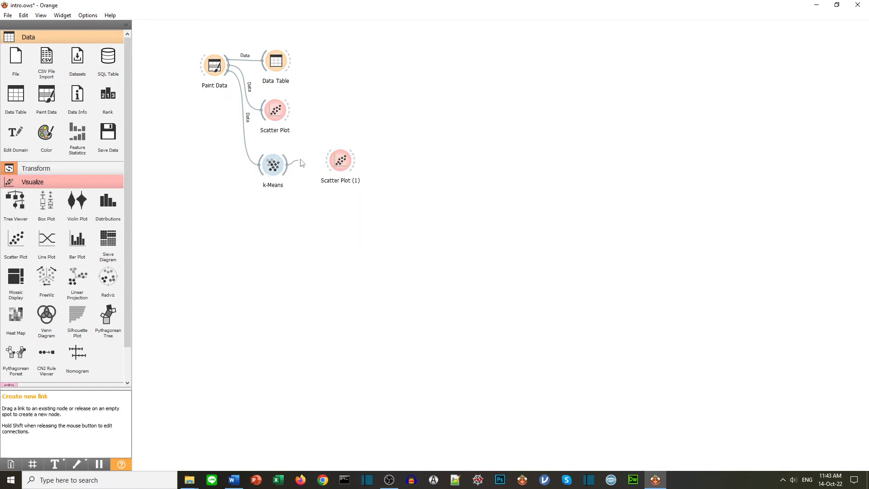
drag(285, 163, 327, 161)
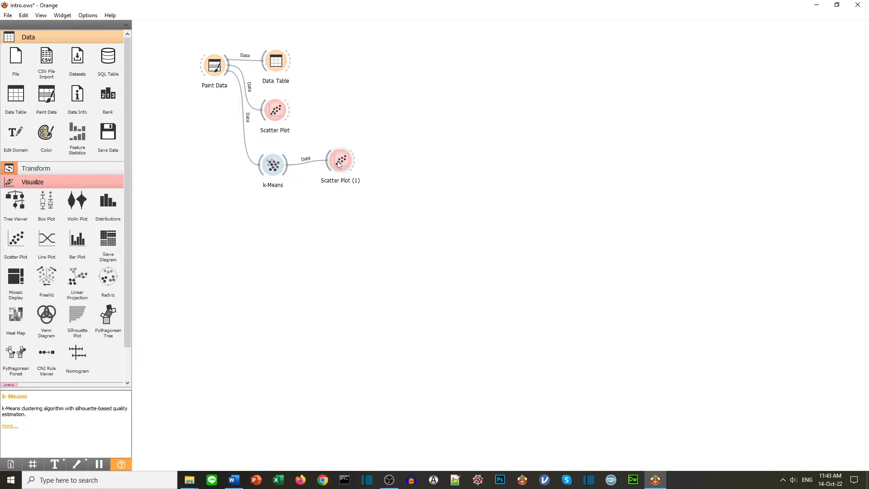
Set the second scatter plot's Color to Cluster and show C1, C2, C3 color regions
double_click(341, 159)
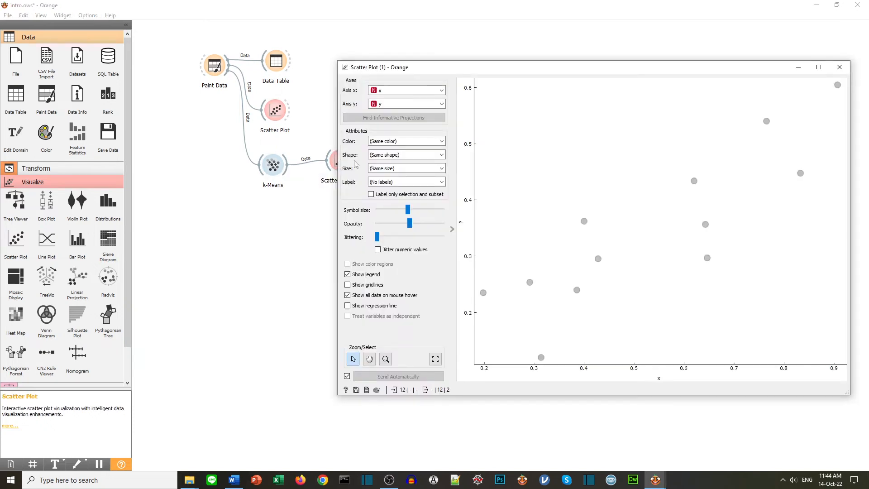
click(405, 141)
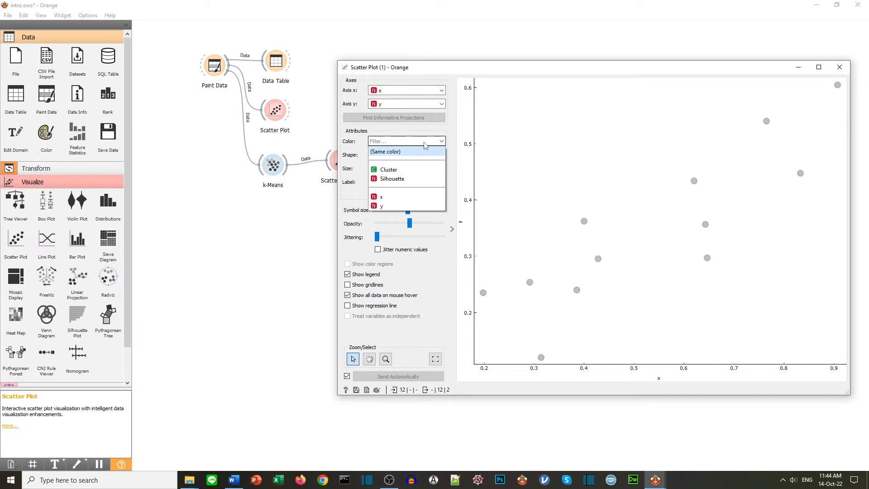
click(387, 169)
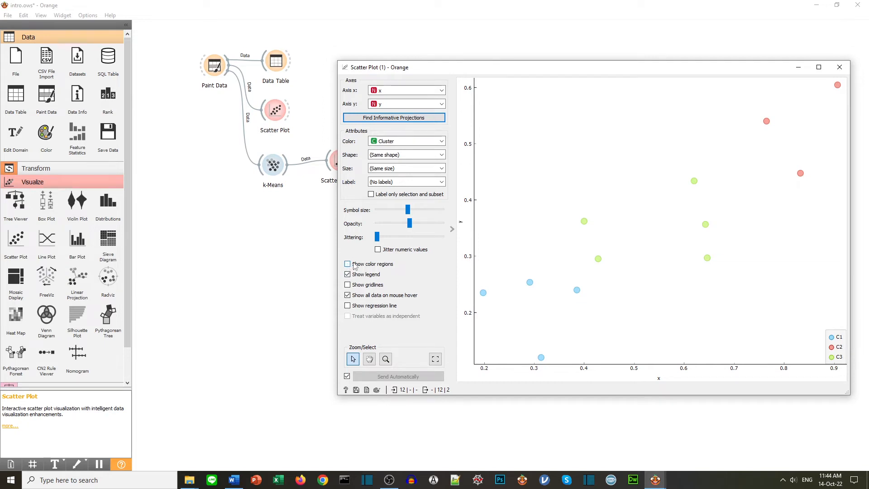
click(348, 264)
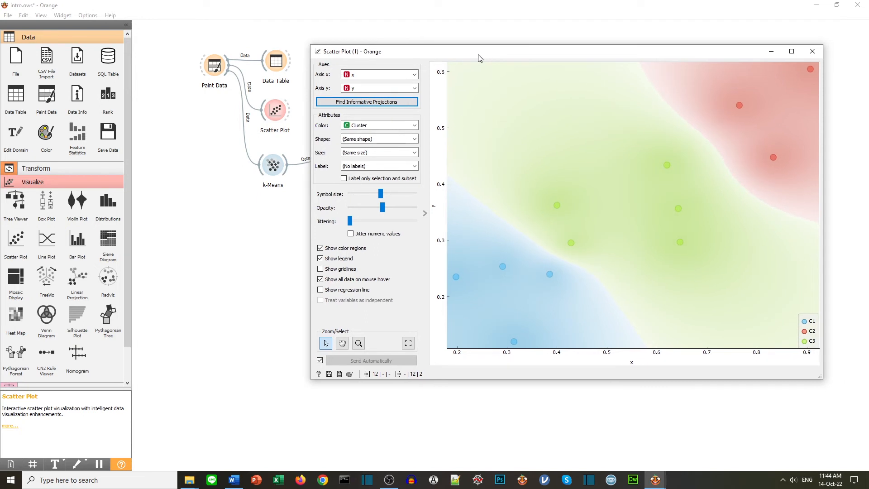
mouse_move(473, 295)
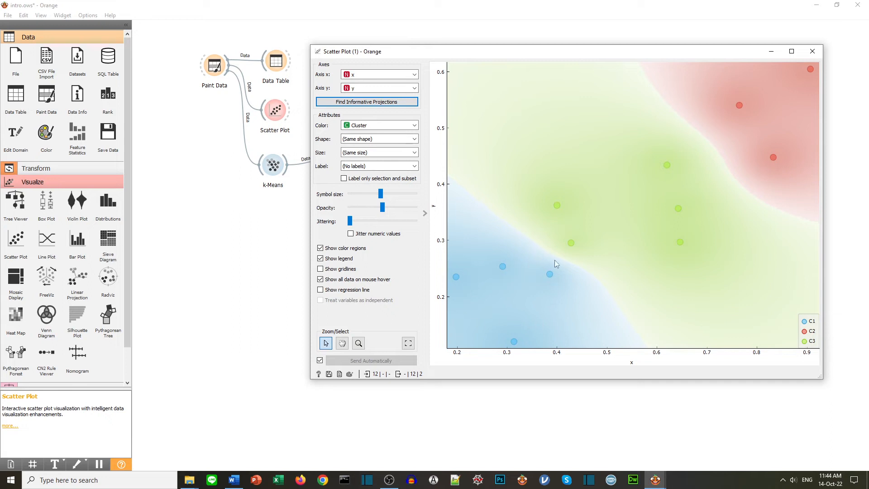
mouse_move(553, 206)
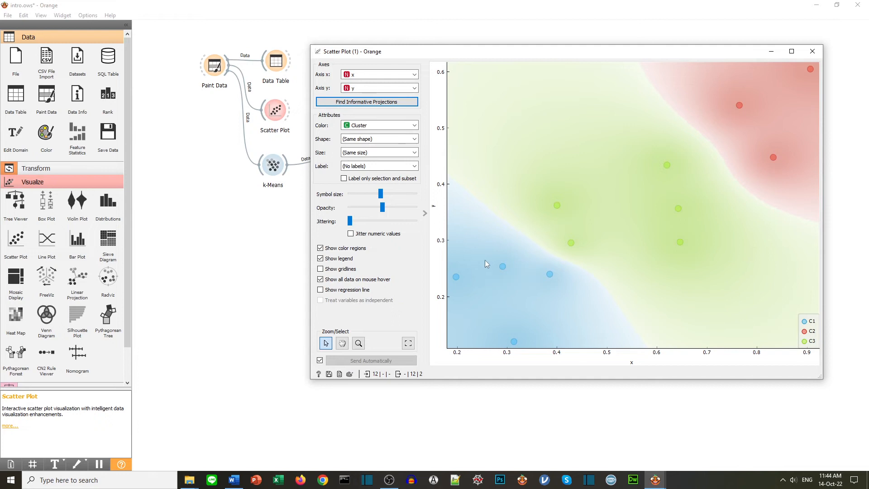
mouse_move(570, 244)
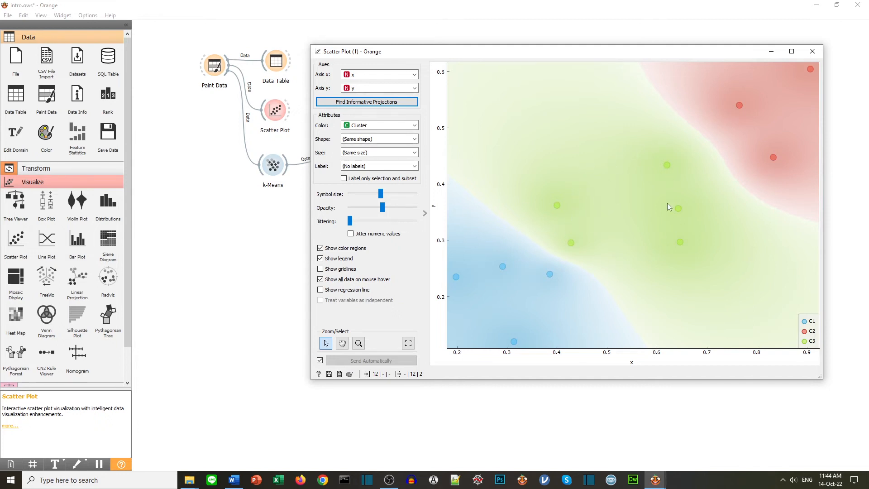
mouse_move(804, 103)
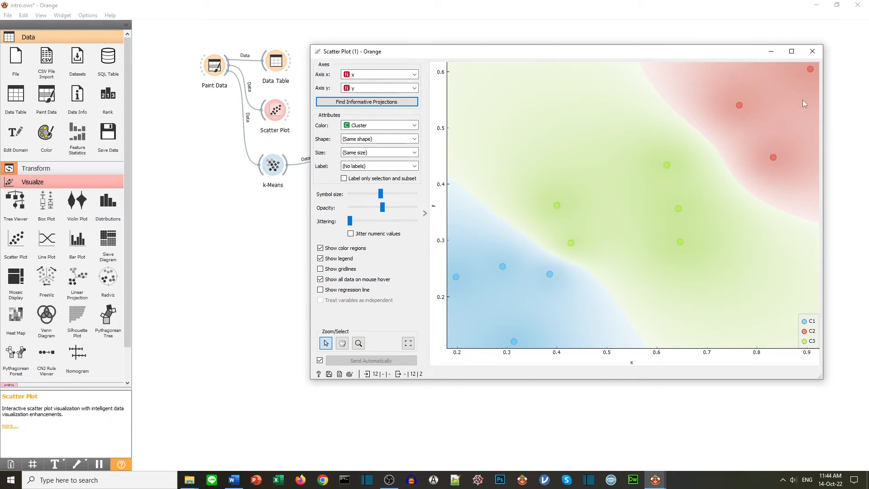
mouse_move(780, 153)
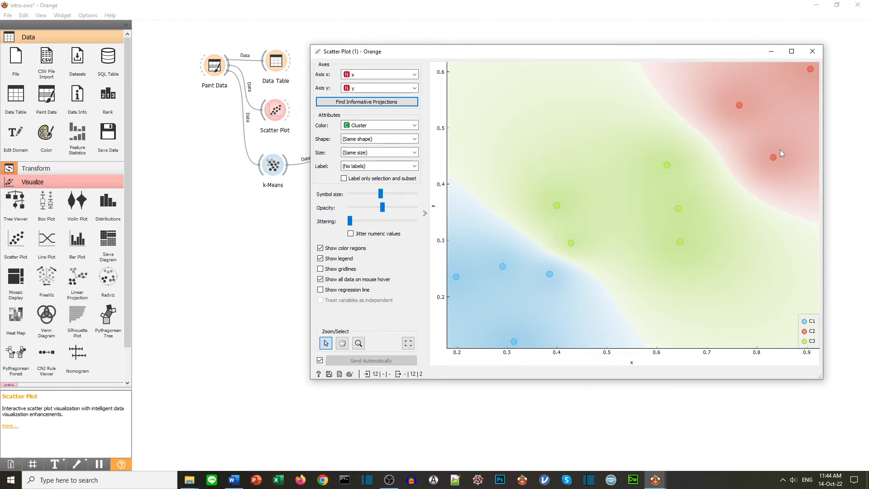
mouse_move(460, 341)
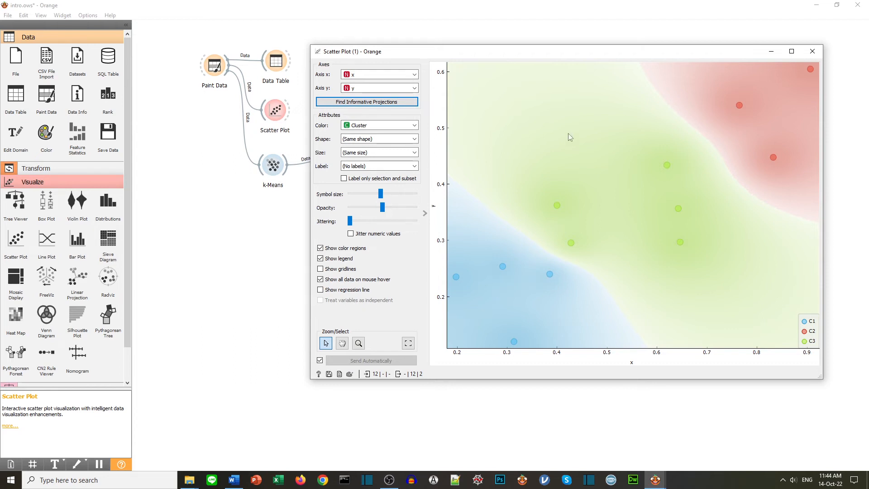
mouse_move(786, 69)
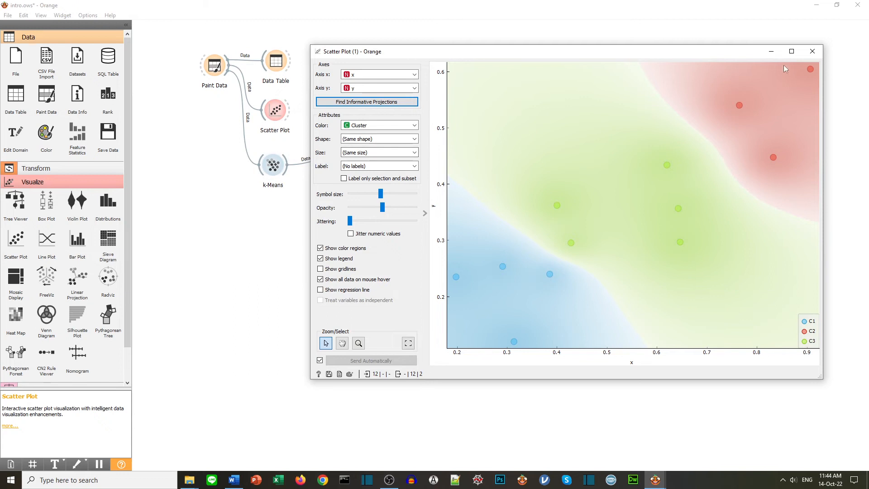
Set k-Means to two fixed clusters instead of three and close its settings
double_click(272, 165)
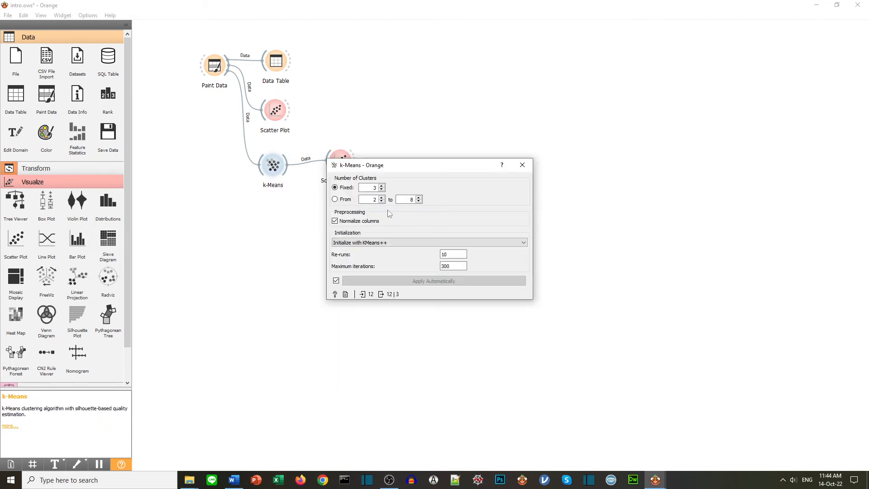
click(381, 191)
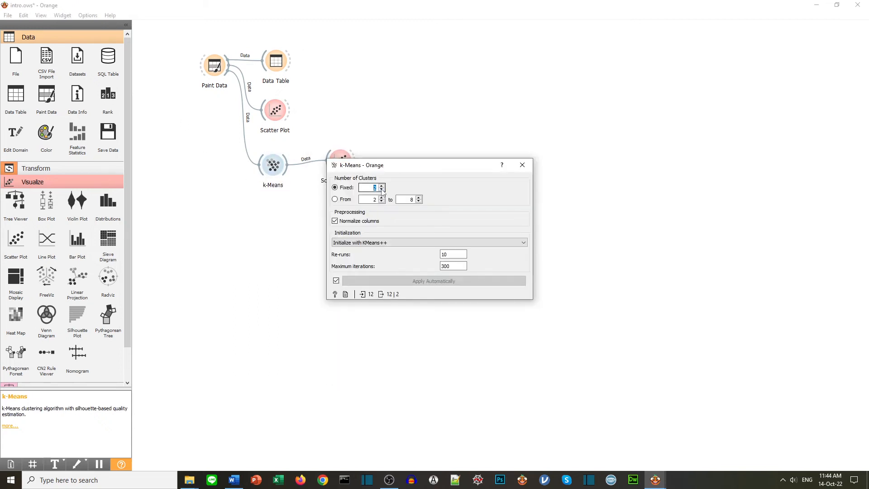
click(522, 165)
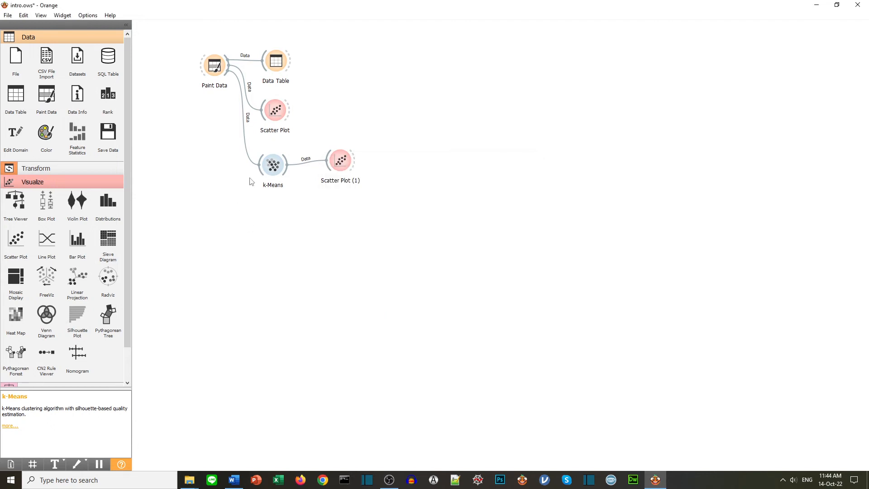
mouse_move(341, 162)
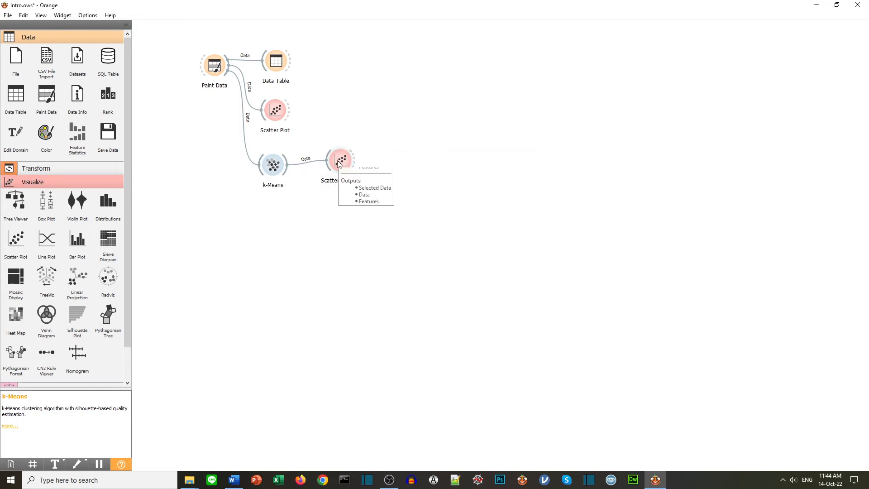
double_click(340, 159)
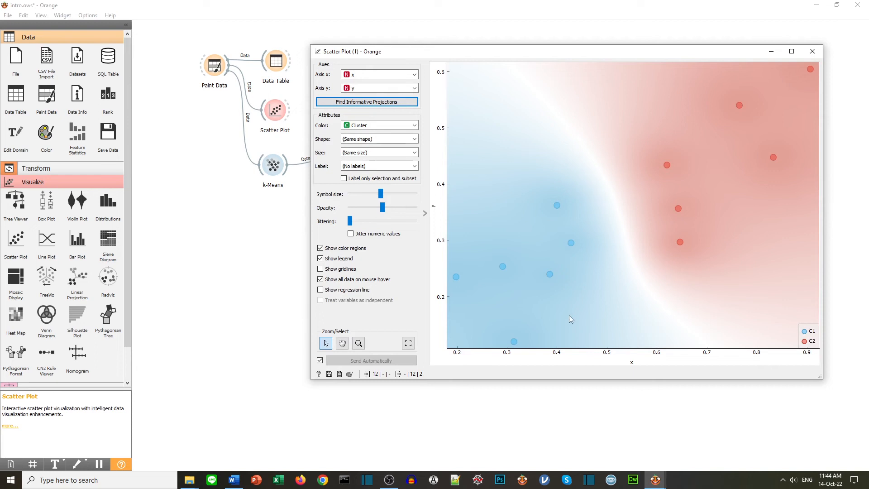
mouse_move(683, 188)
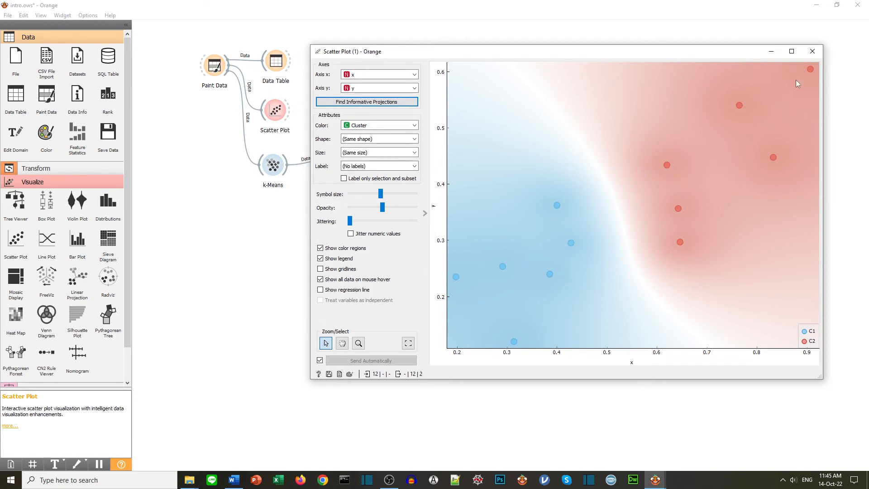
click(812, 51)
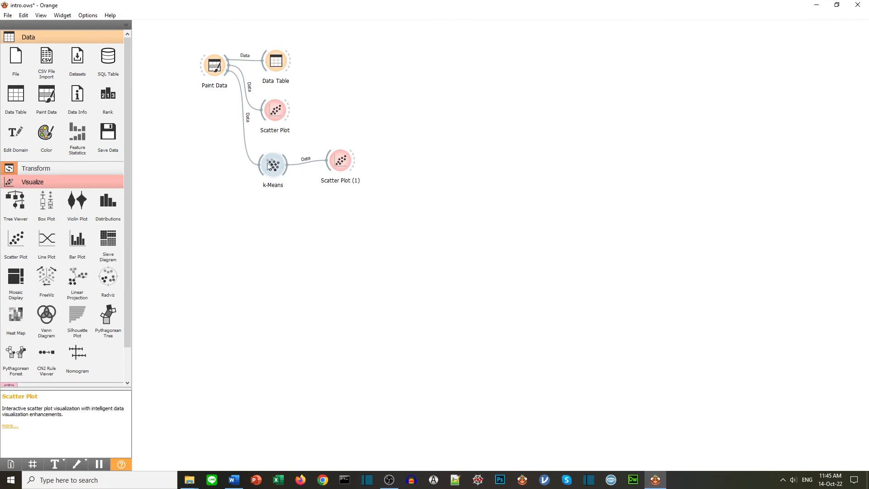
Switch k-Means to a cluster range of 2 to 9, ranked by silhouette score
double_click(272, 165)
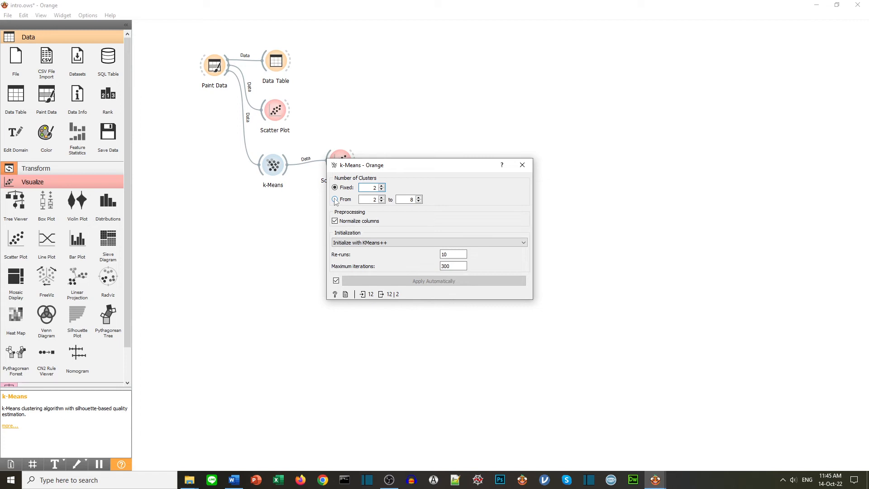
click(335, 199)
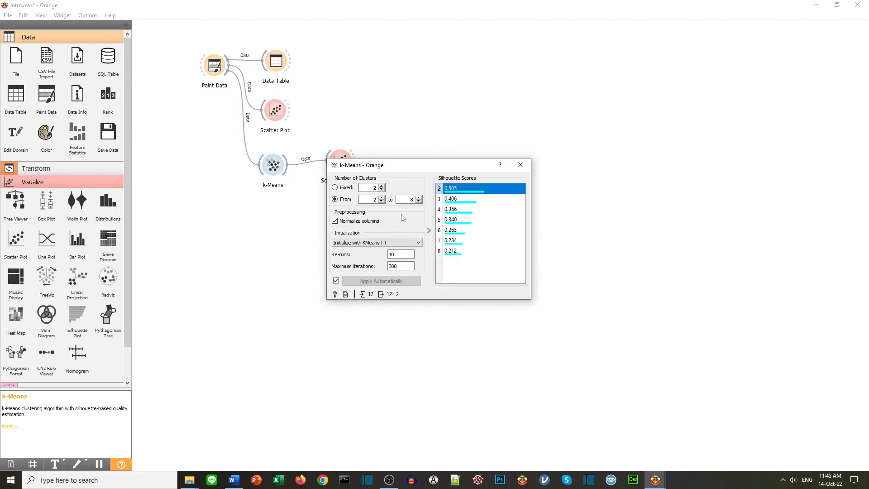
click(418, 198)
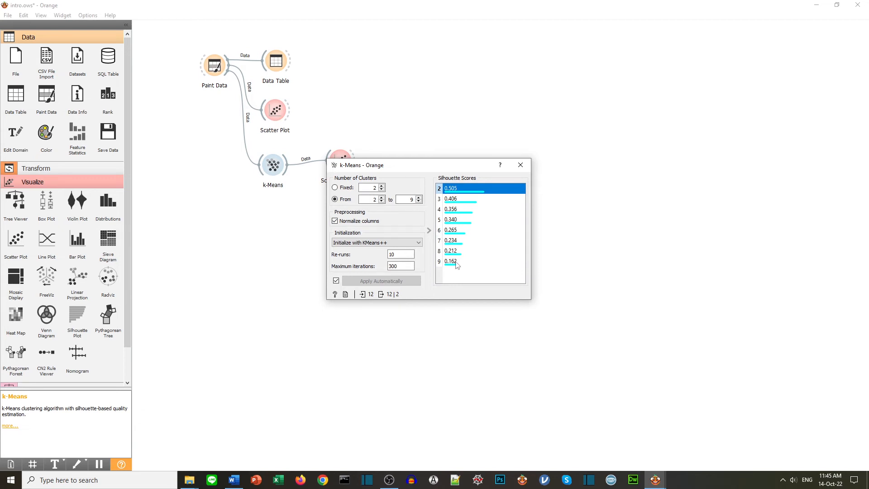
mouse_move(479, 273)
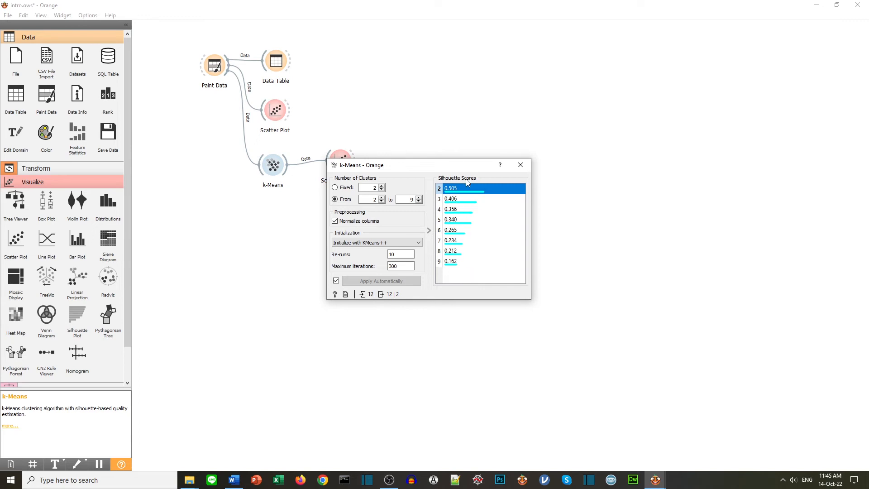
mouse_move(458, 216)
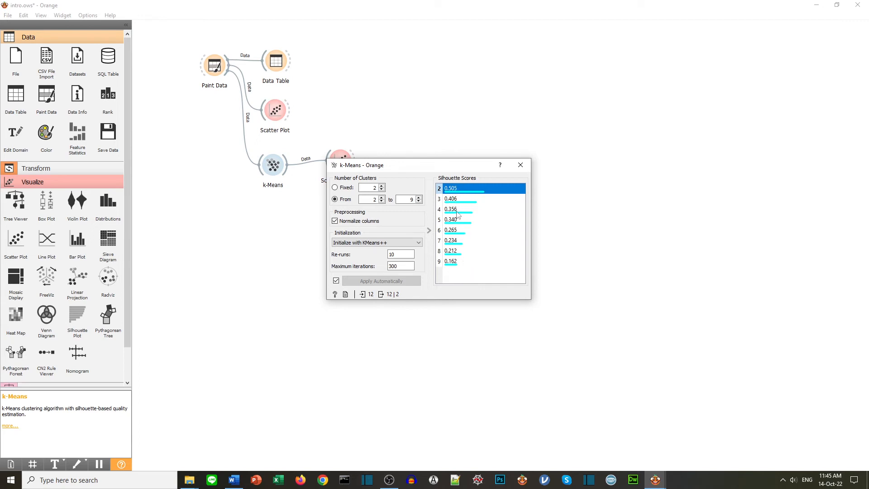
mouse_move(520, 165)
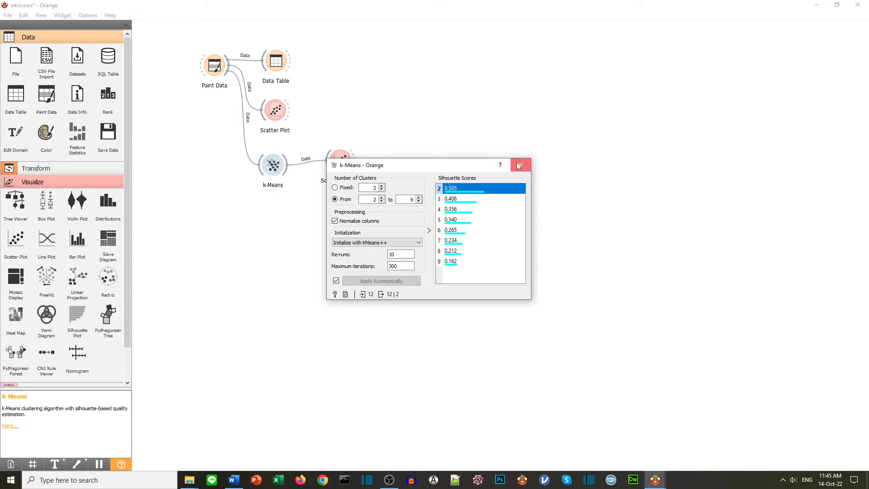
click(518, 165)
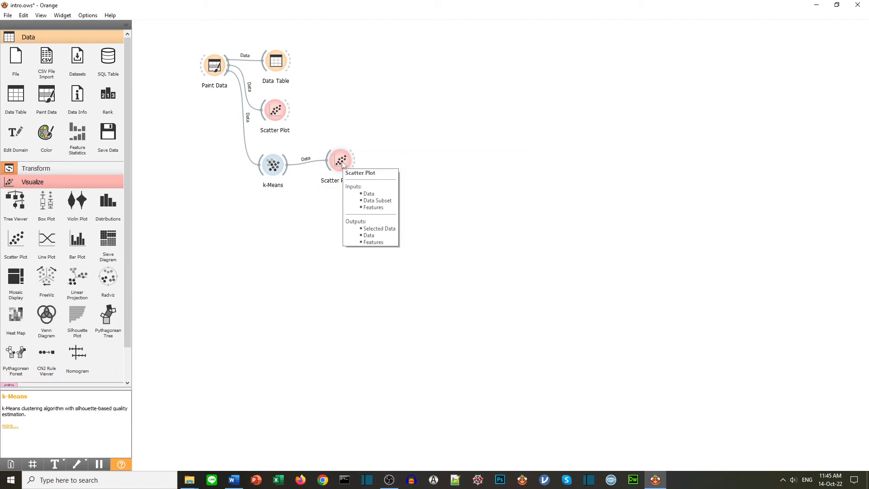
double_click(341, 161)
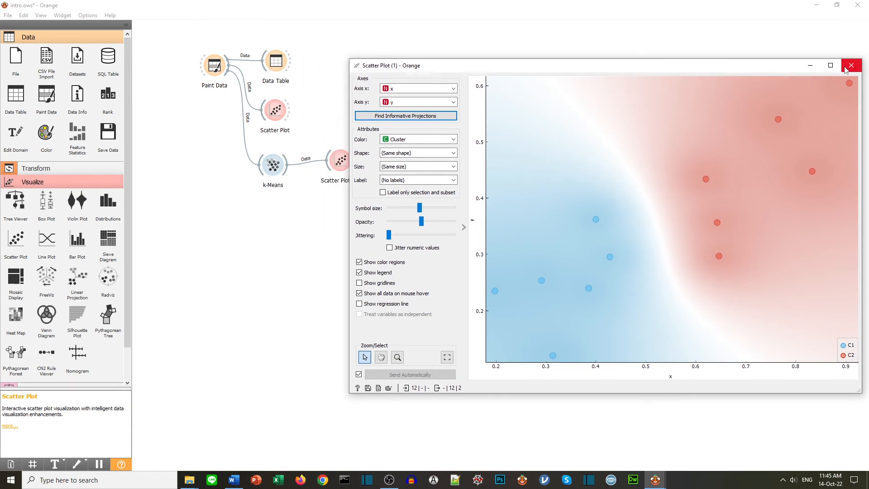
click(851, 65)
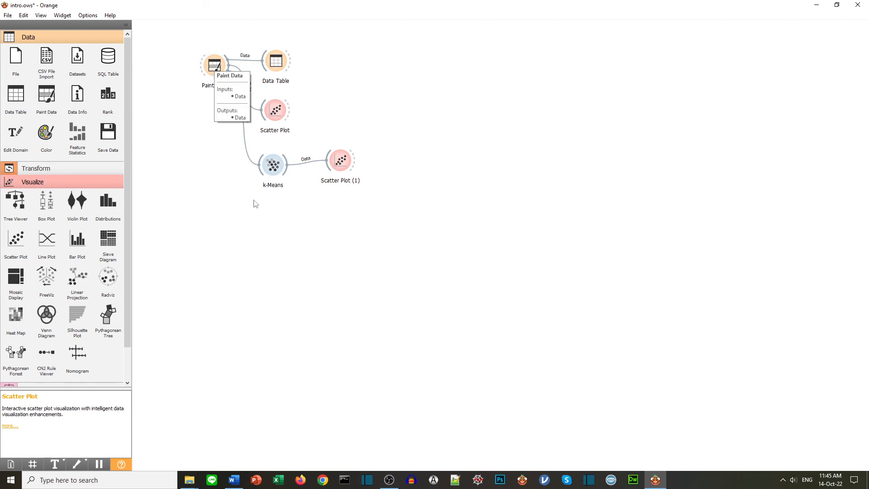
mouse_move(272, 165)
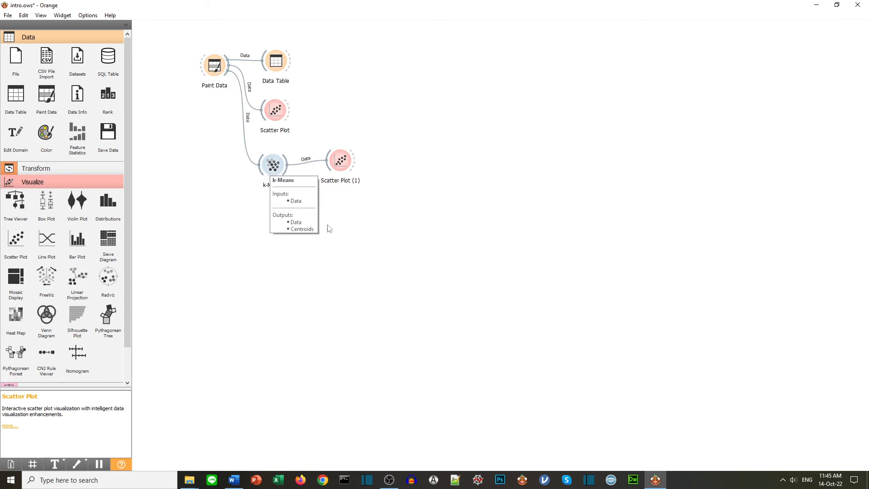
mouse_move(341, 160)
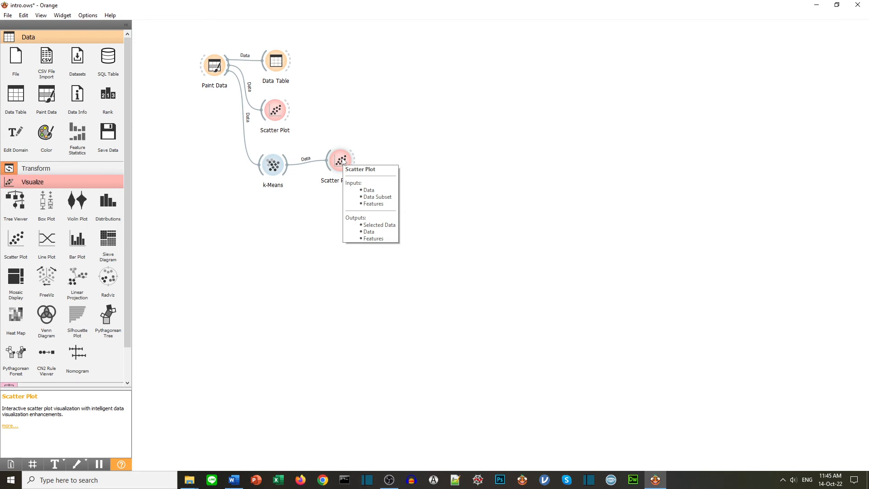
mouse_move(246, 294)
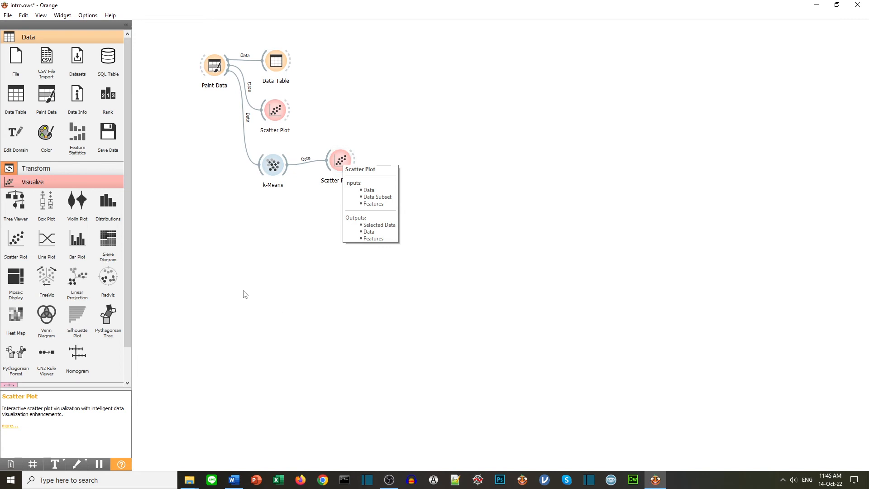
mouse_move(239, 289)
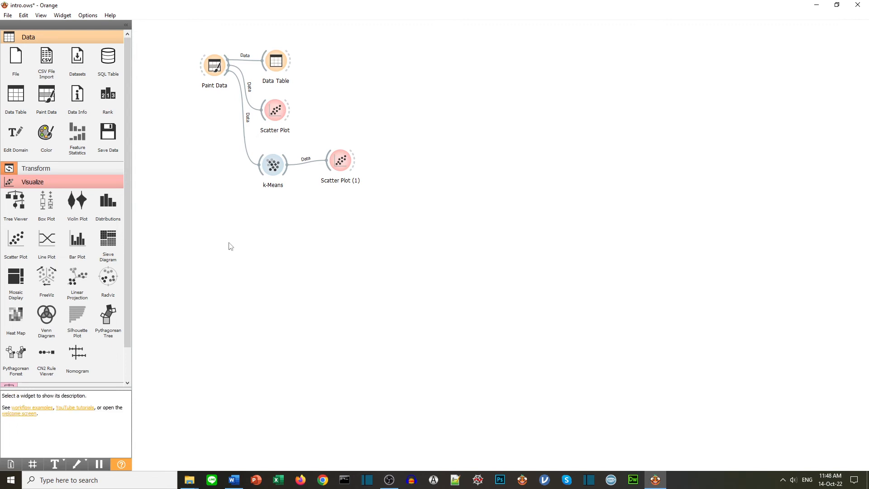
mouse_move(184, 230)
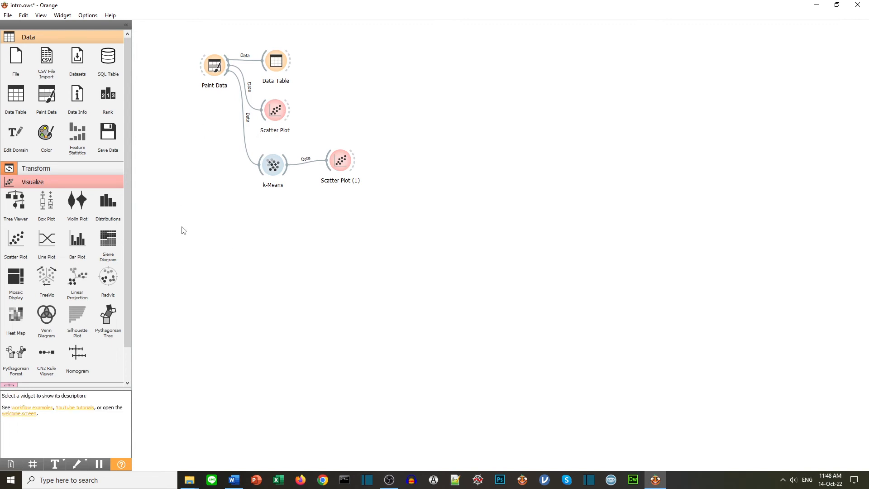
mouse_move(196, 180)
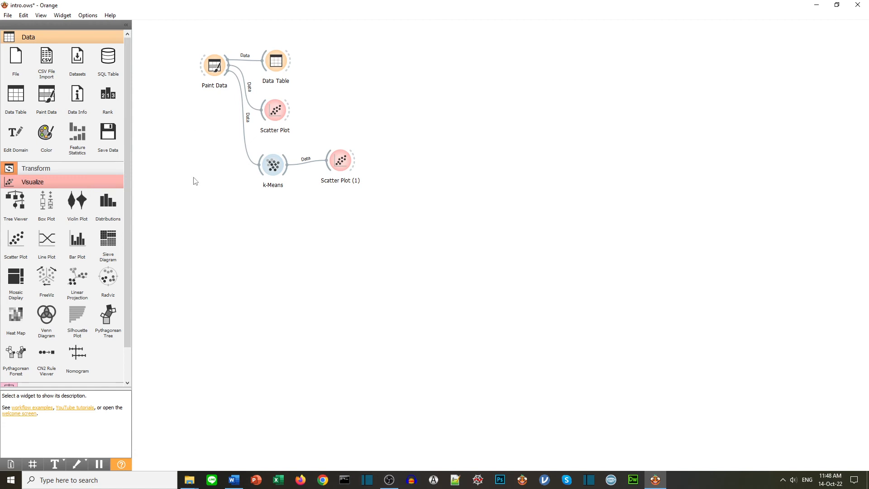
mouse_move(172, 165)
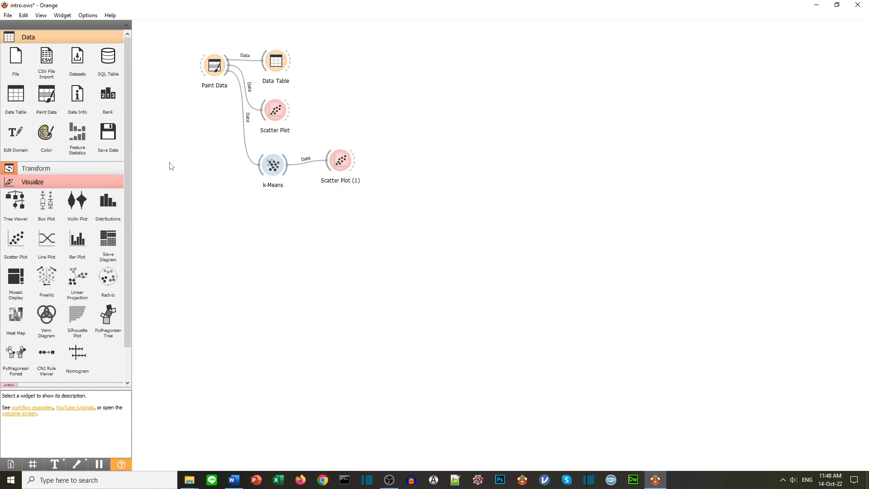
mouse_move(78, 58)
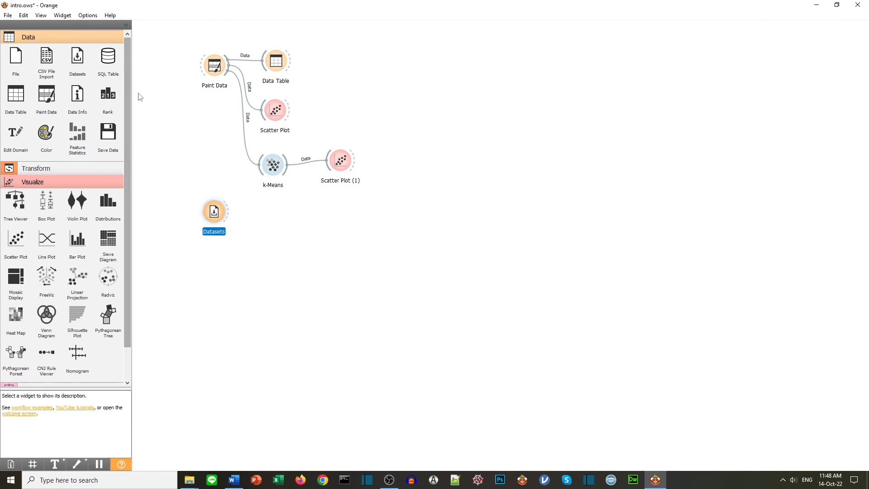
mouse_move(224, 250)
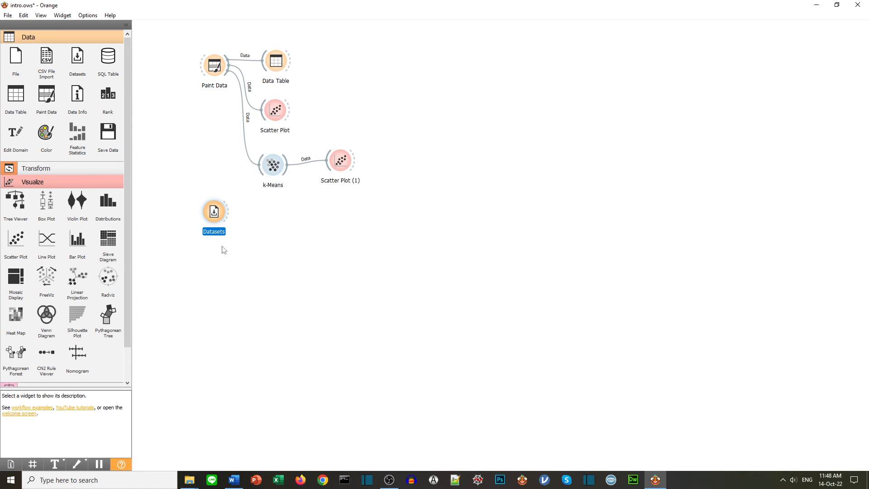
Search the Datasets browser, load the Iris dataset and close the browser
double_click(213, 210)
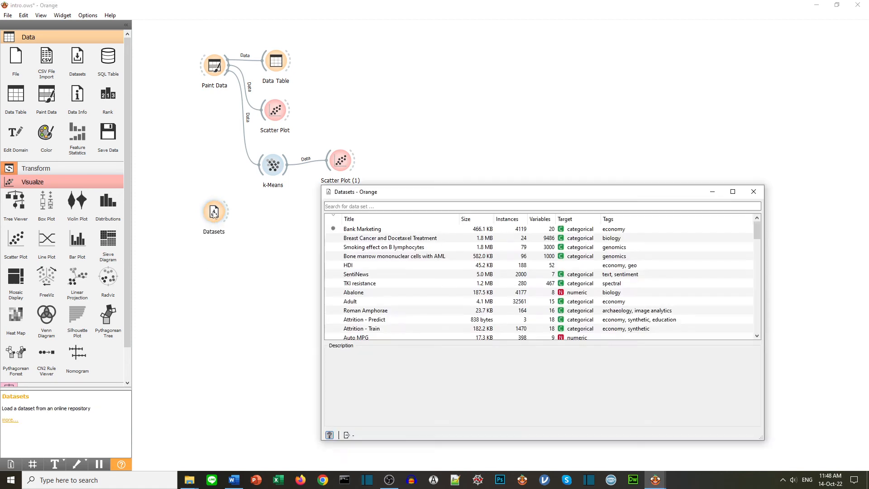
click(361, 291)
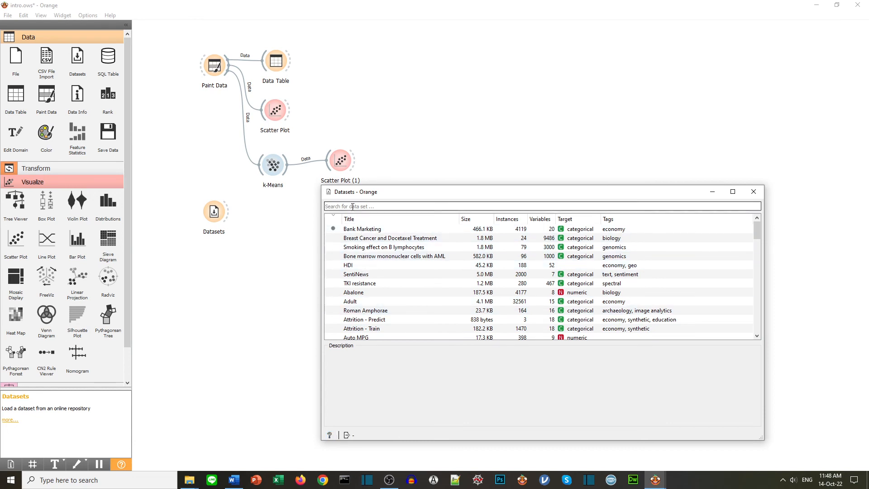
click(351, 206)
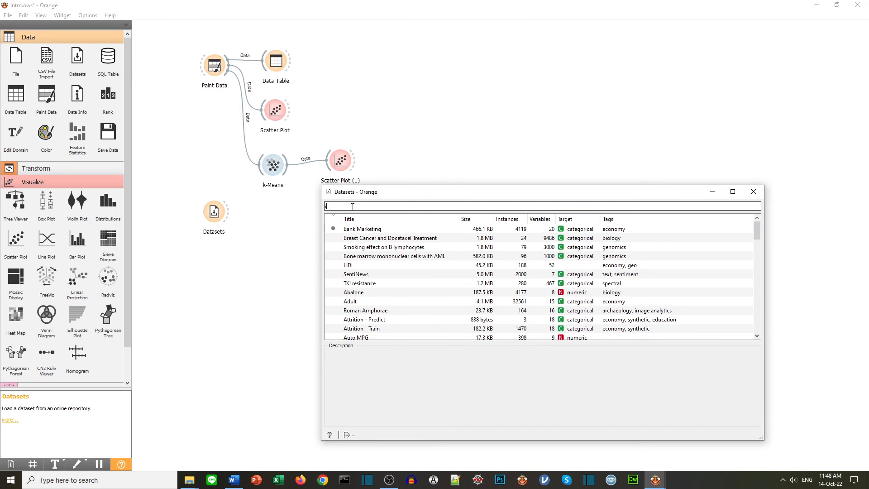
text(r)
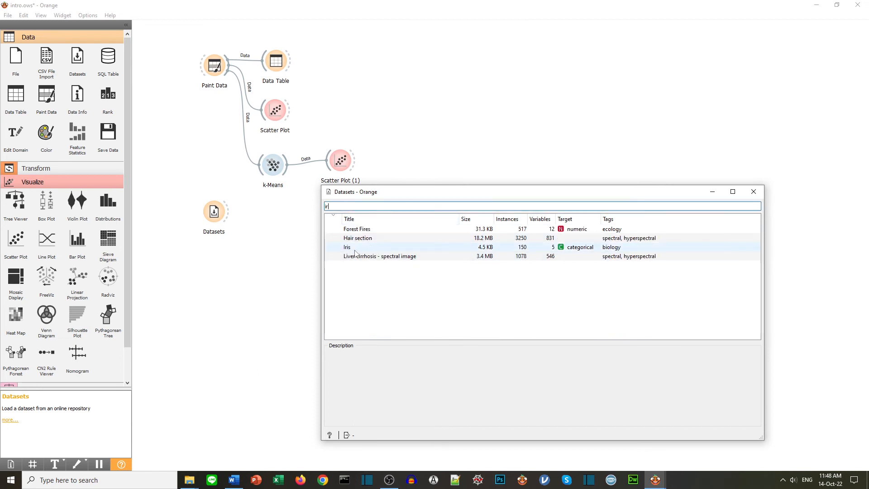
click(348, 247)
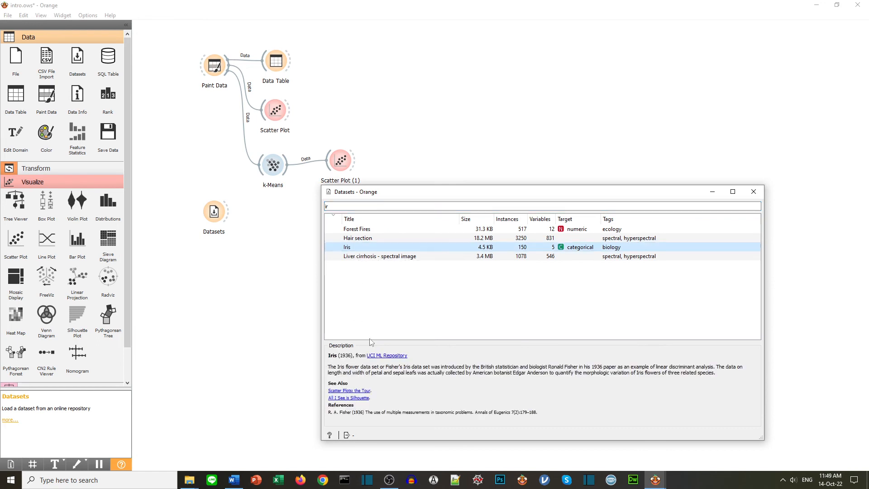
click(753, 192)
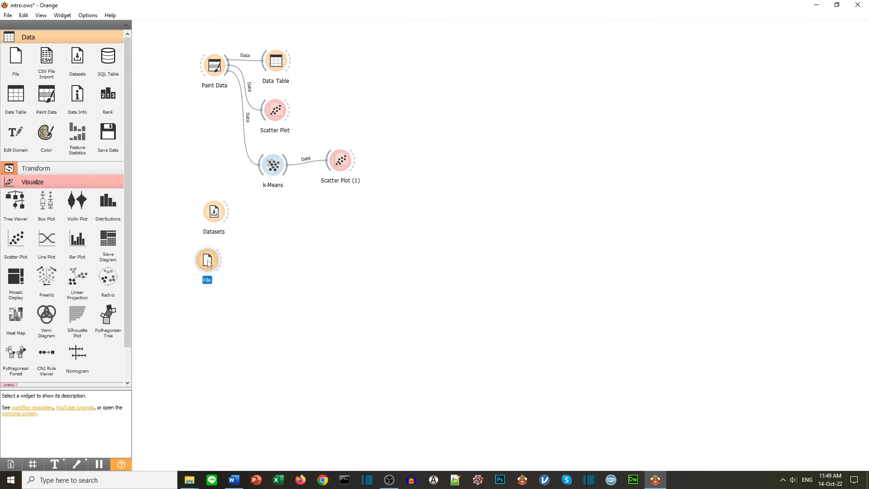
Have the File widget read example.csv with 10 instances and x, y, classes columns
double_click(208, 261)
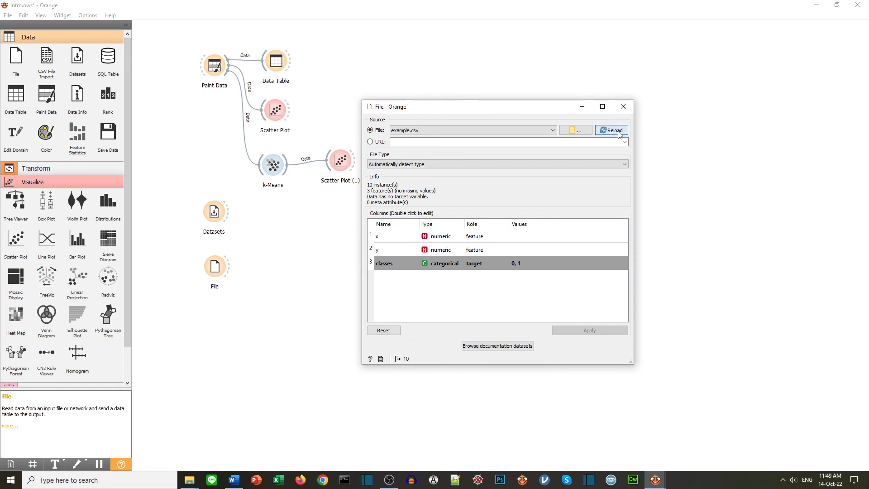
mouse_move(623, 107)
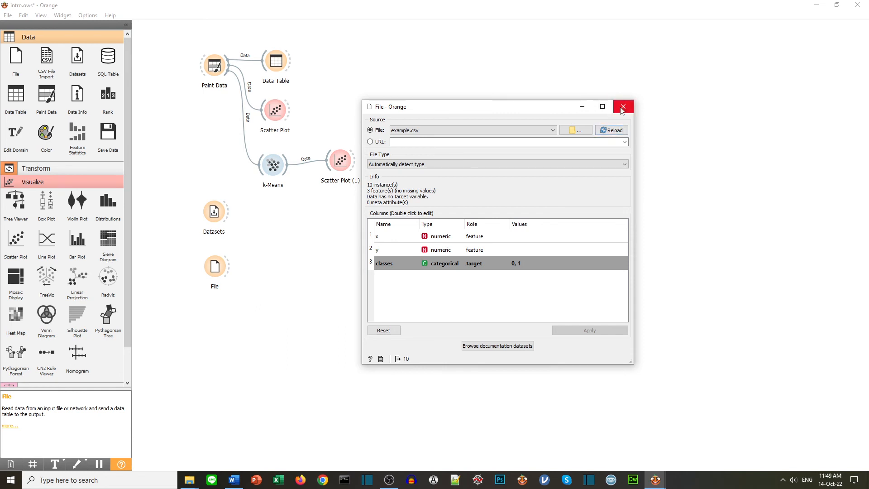
click(622, 107)
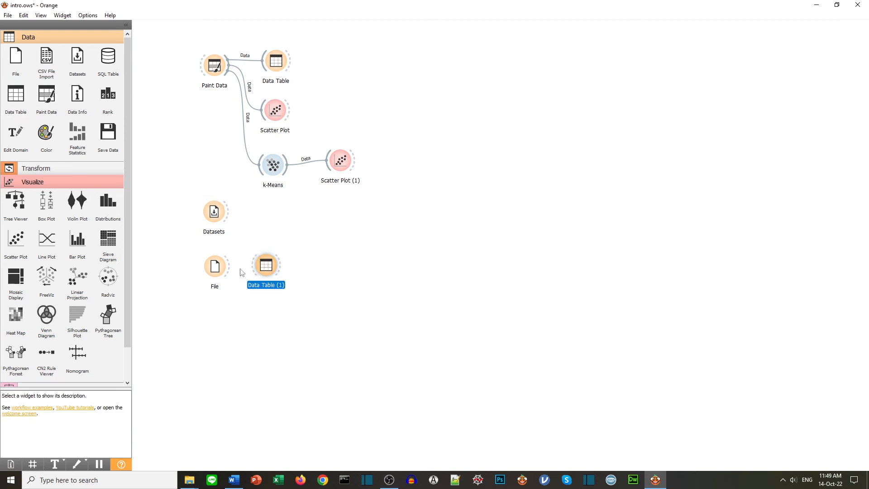
Connect File to Data Table (1), view example.csv's ten rows, then close the table windows
drag(227, 265, 265, 266)
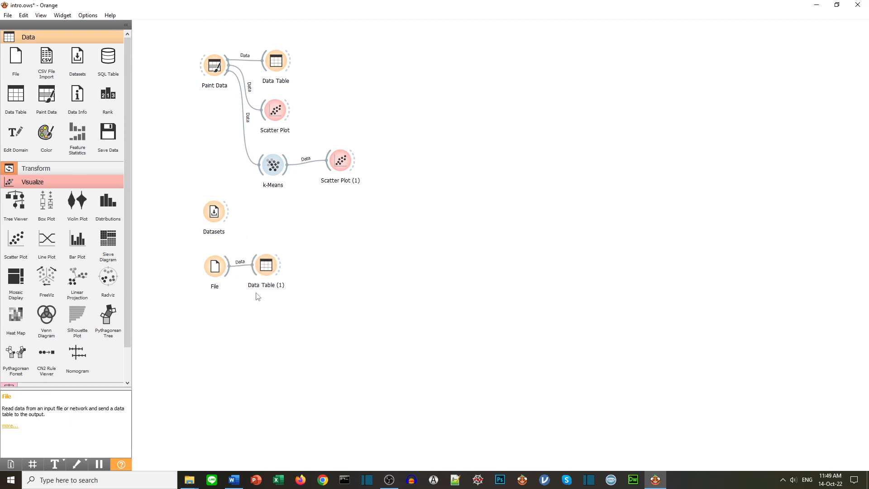
double_click(267, 265)
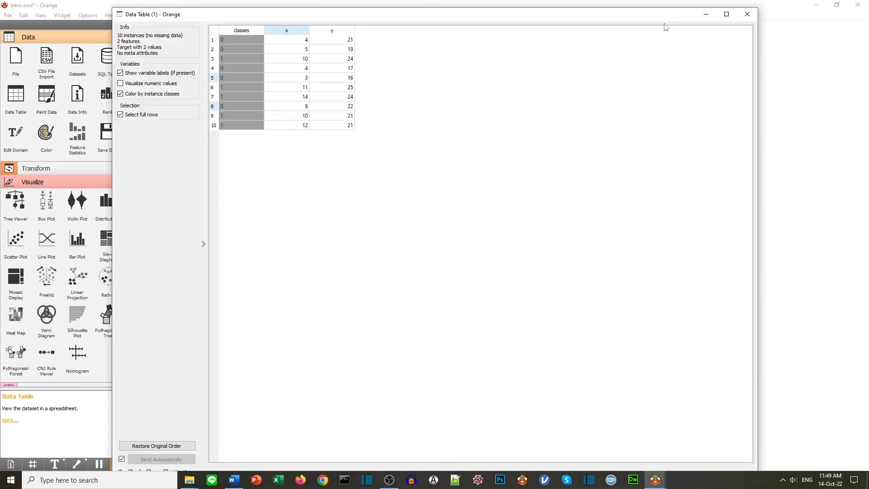
click(744, 14)
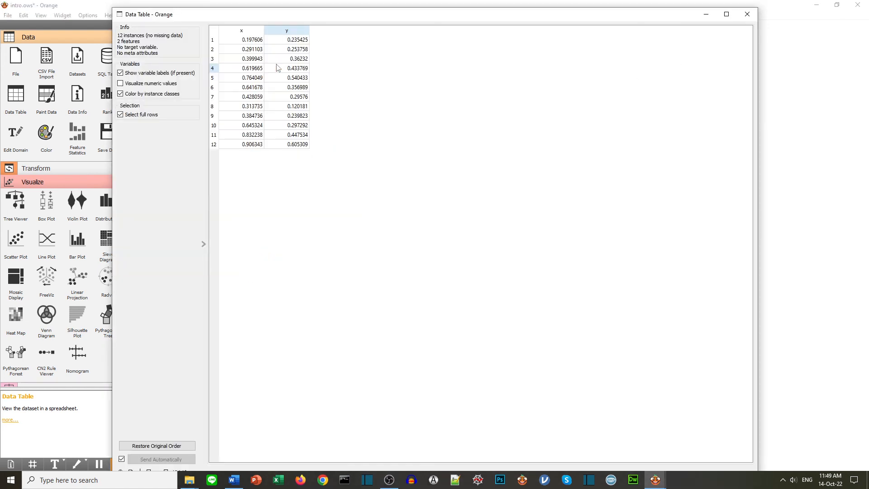
mouse_move(745, 14)
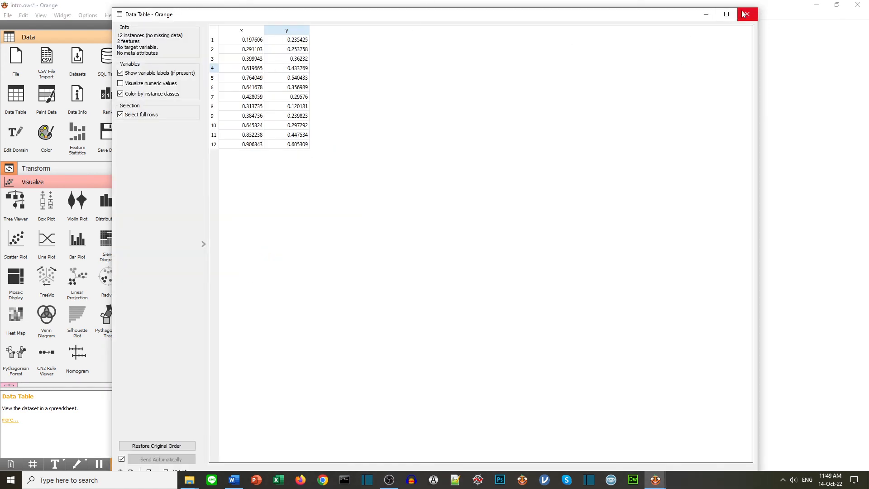
click(746, 14)
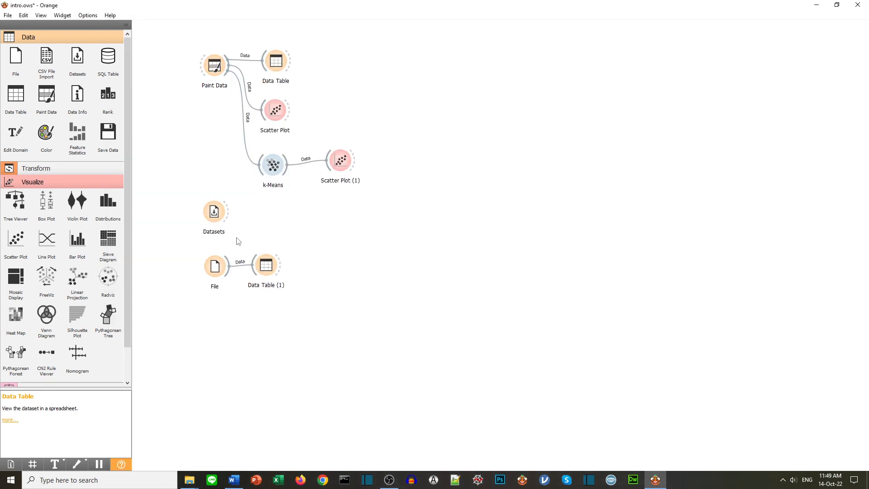
mouse_move(322, 227)
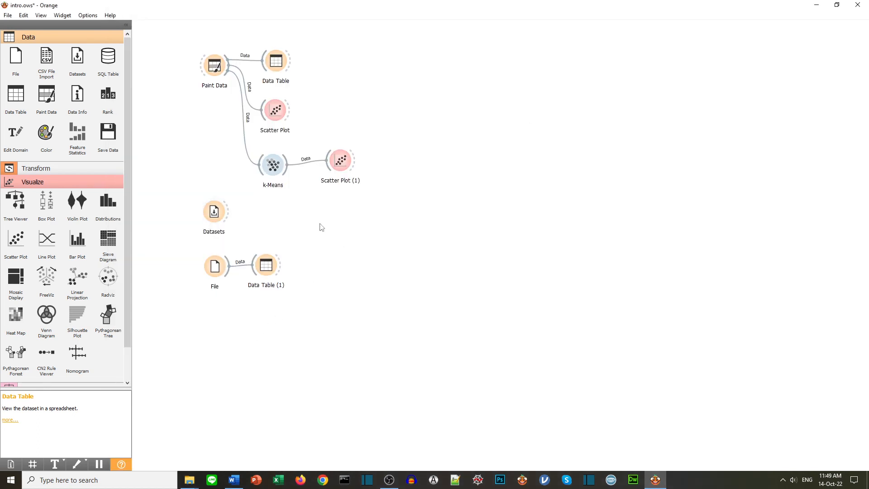
mouse_move(196, 367)
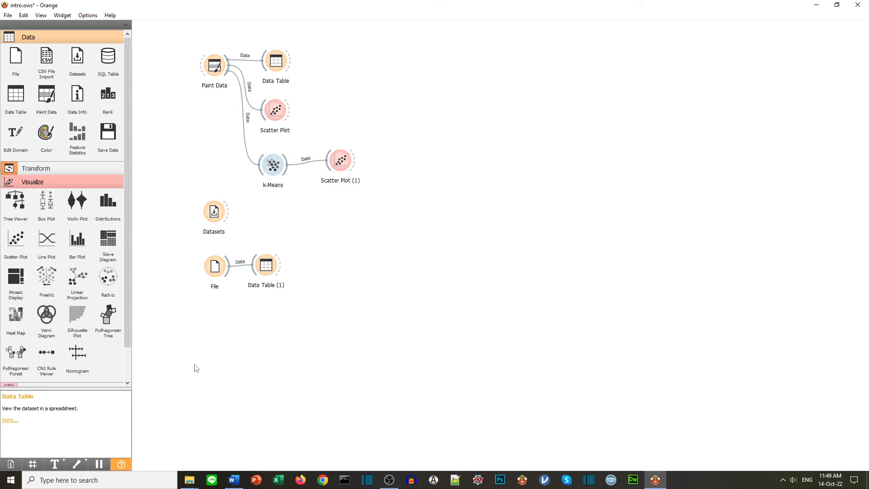
mouse_move(219, 144)
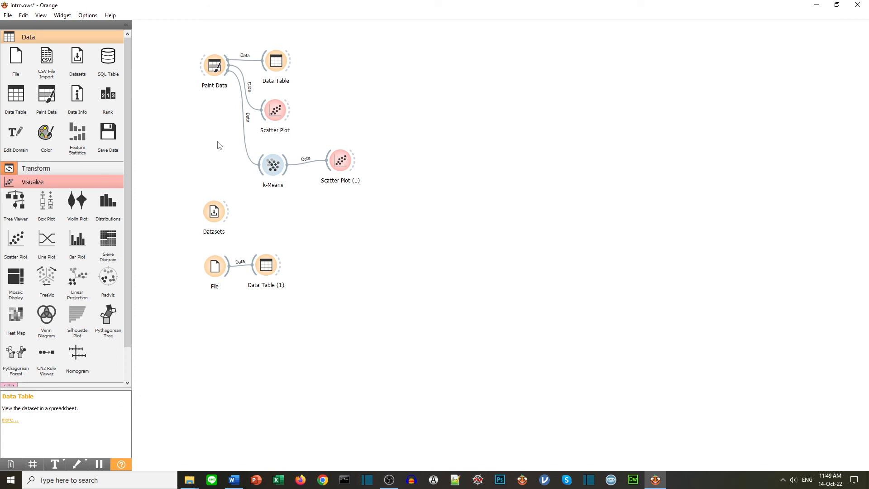
mouse_move(297, 198)
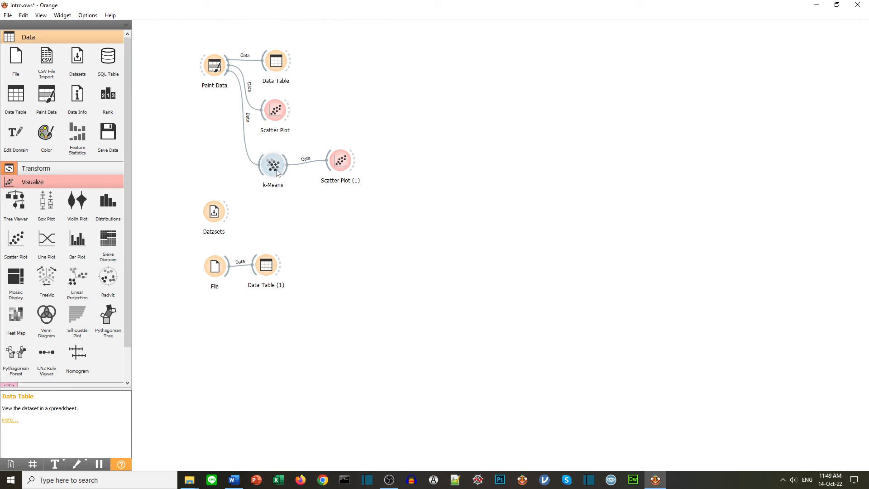
mouse_move(344, 268)
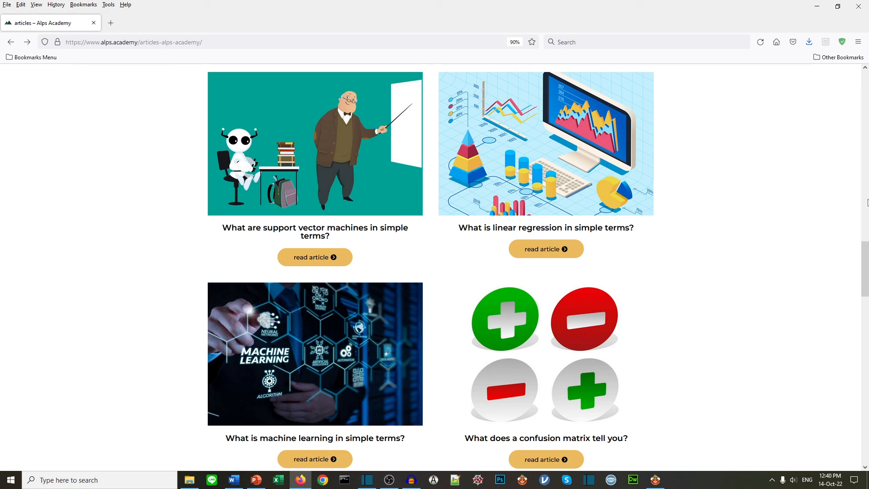
mouse_move(367, 197)
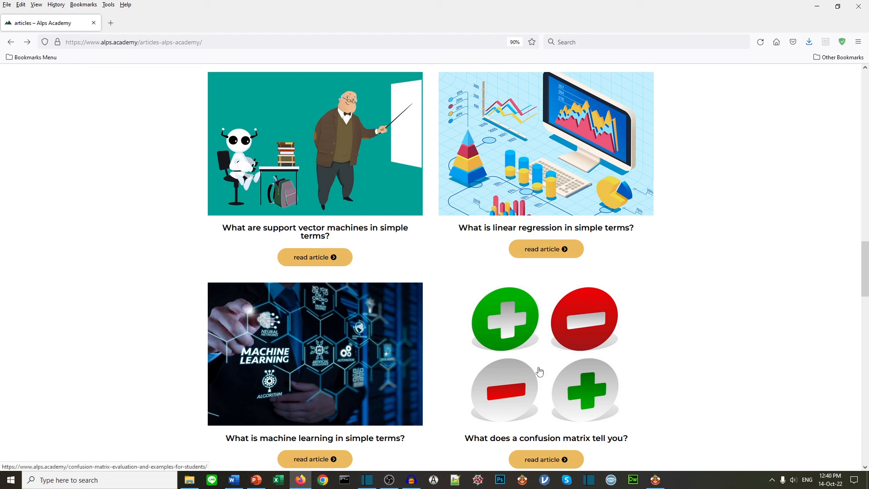
Read the confusion matrix article down to the evaluation metrics and covid example
click(545, 459)
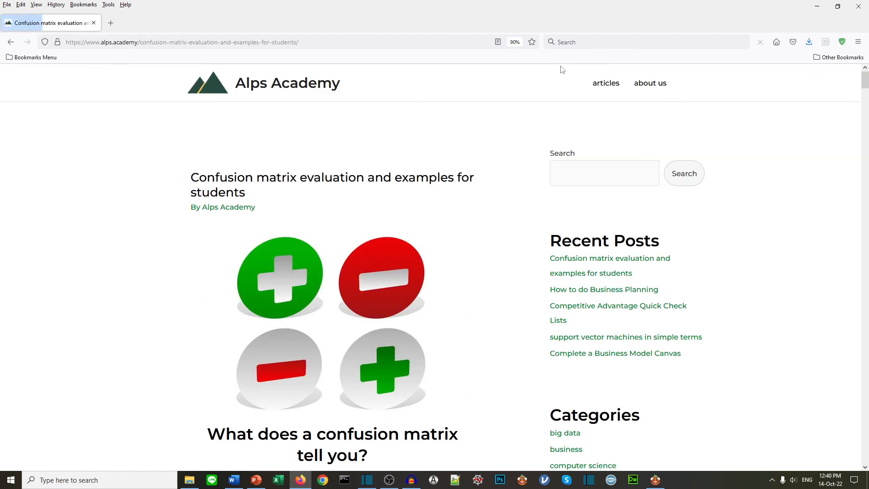
scroll(down, 3)
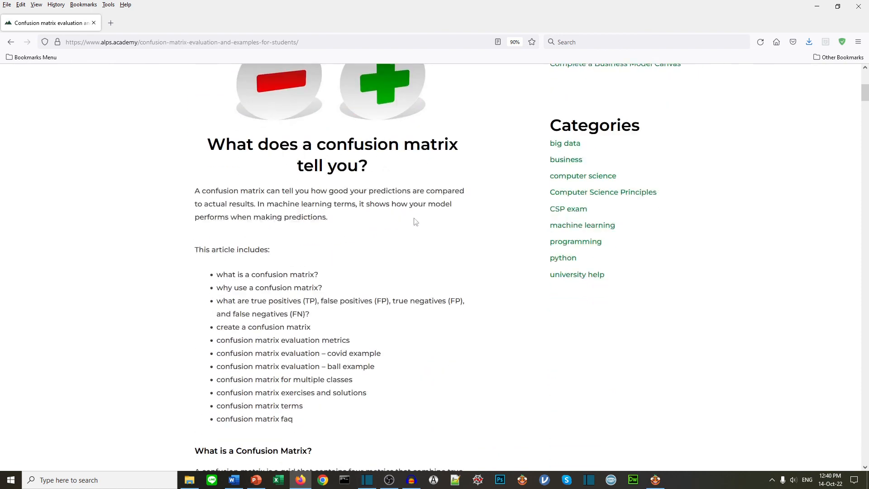
scroll(down, 3)
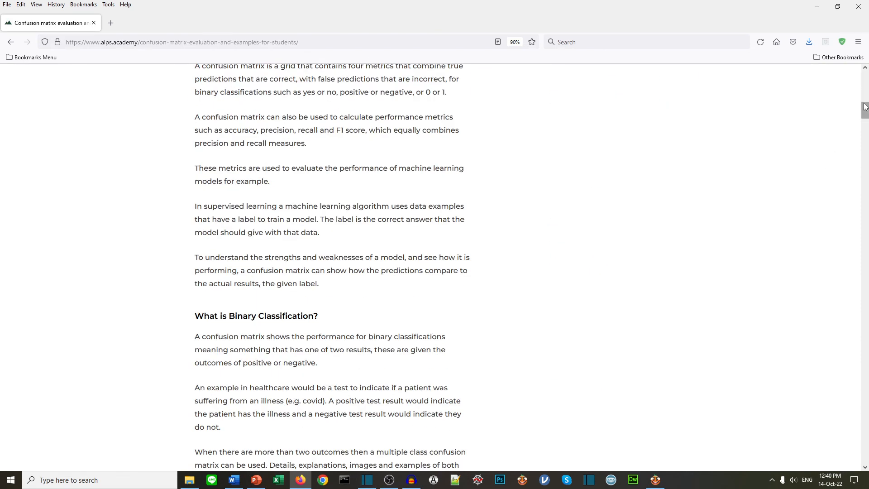
scroll(down, 3)
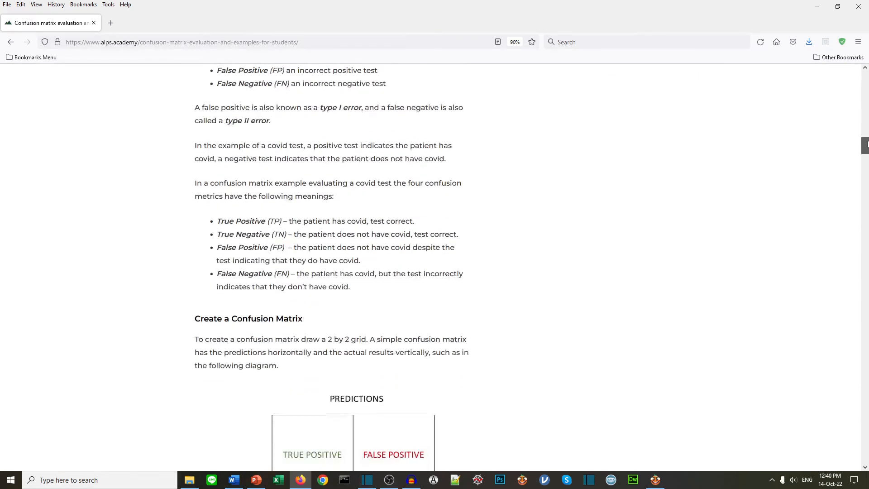
scroll(down, 3)
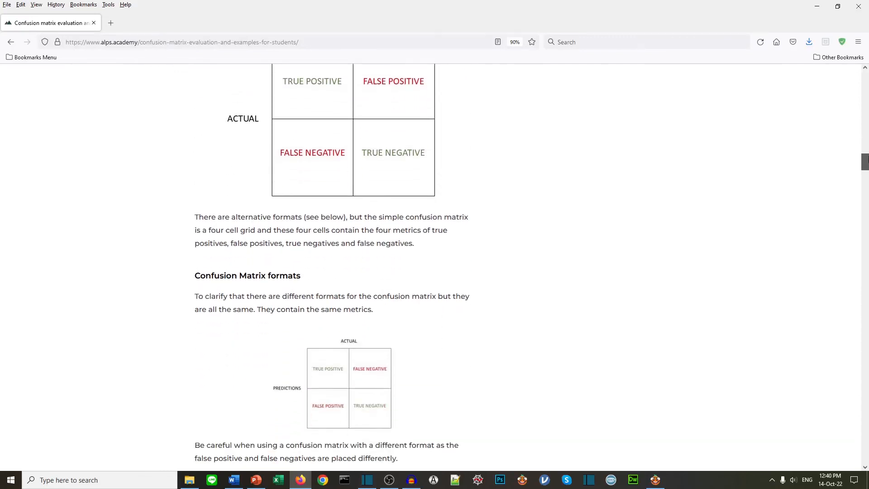
scroll(down, 3)
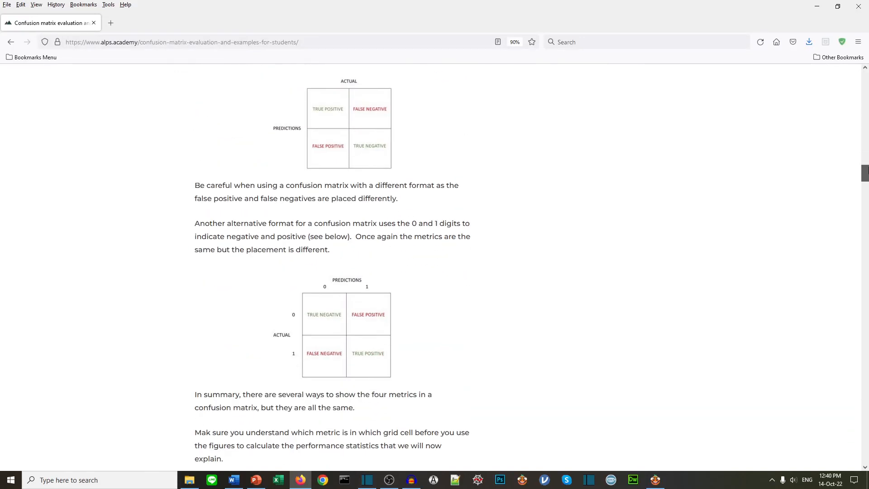
scroll(down, 3)
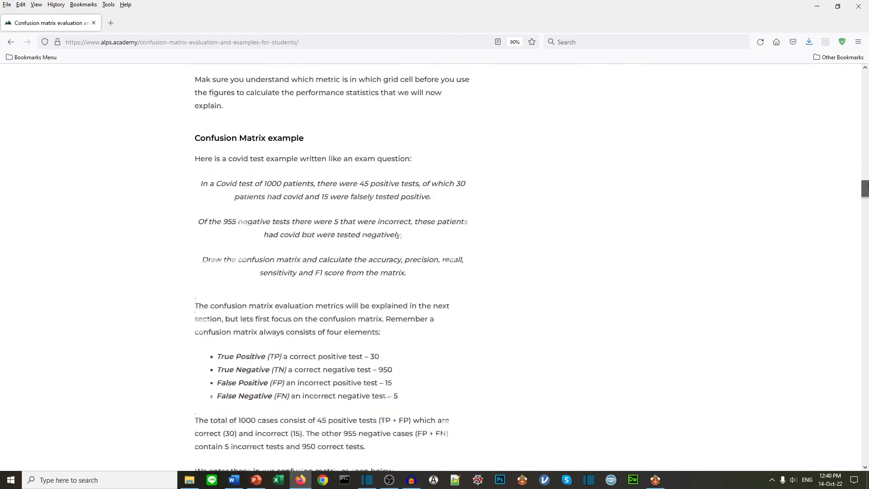
scroll(down, 3)
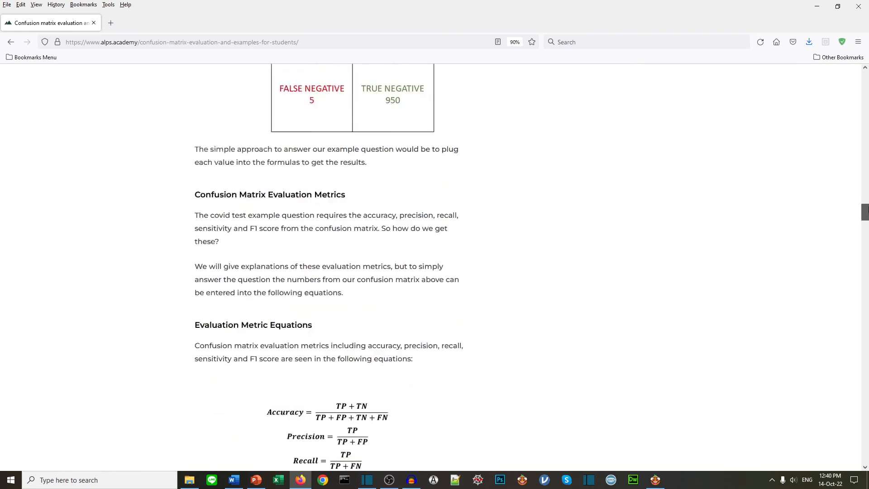
scroll(down, 3)
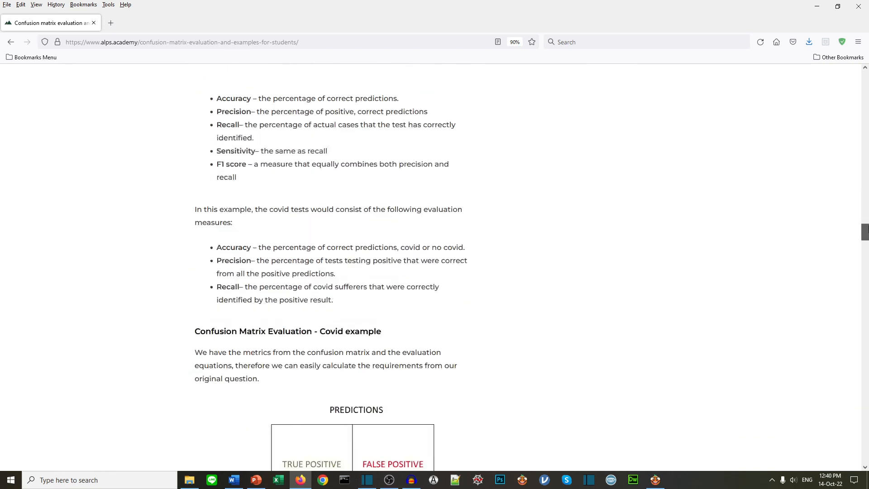